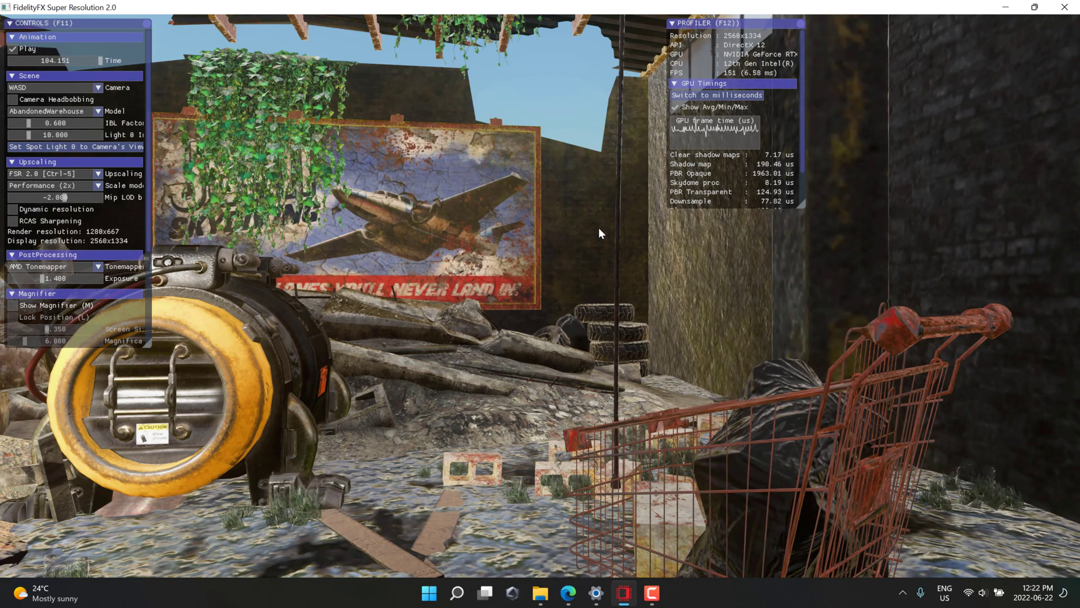
{"action": "mouse_move", "coordinate": [562, 279]}
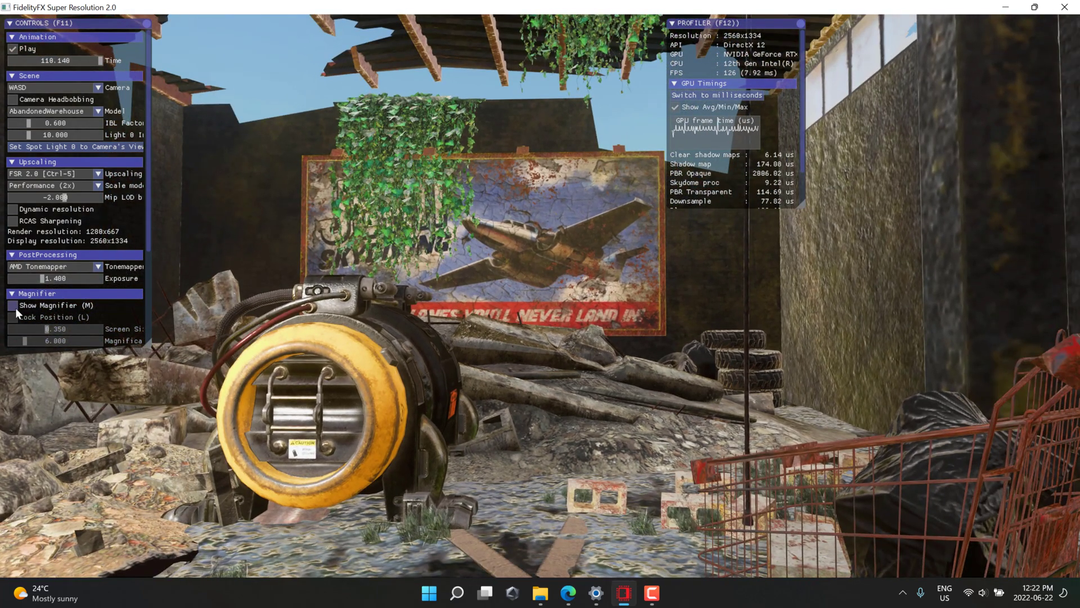
- Turn on the magnifier over the warehouse billboard's 'NEVER' lettering
{"action": "left_click", "coordinate": [12, 305]}
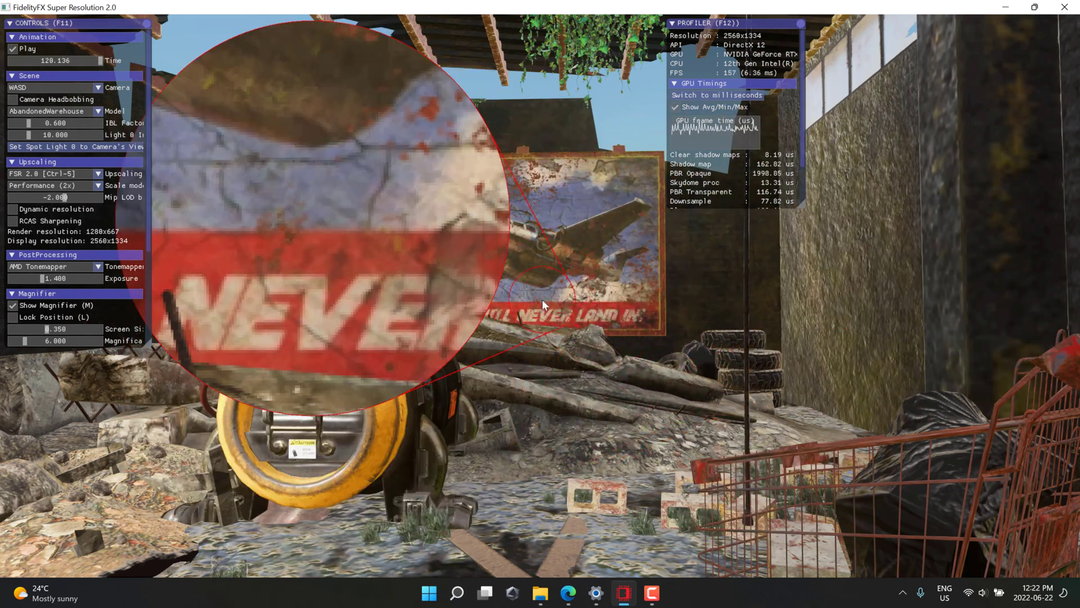
{"action": "mouse_move", "coordinate": [502, 291]}
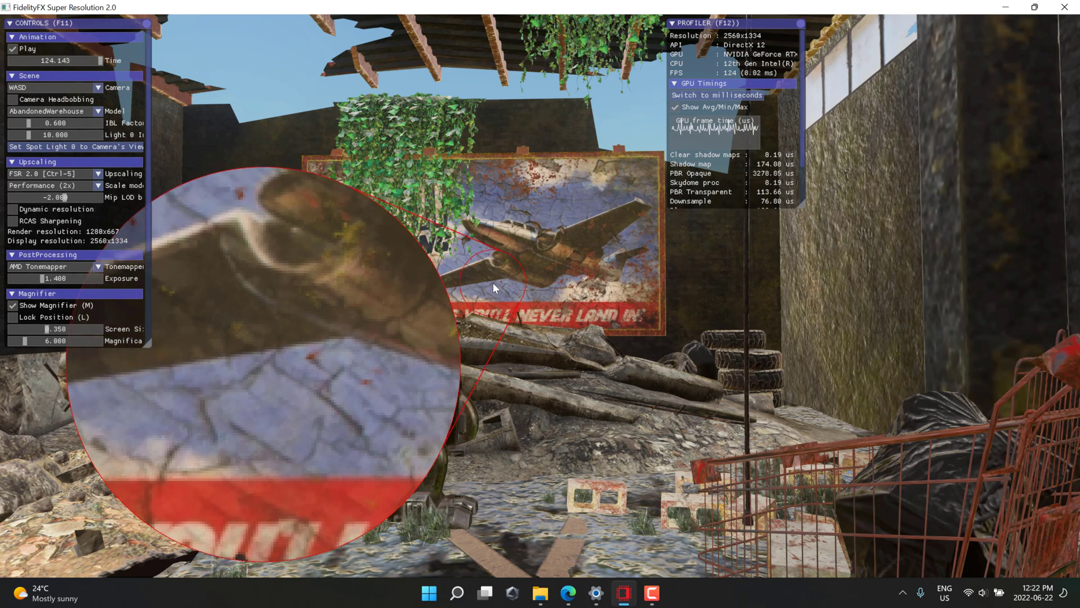
- Lock the magnifier over the billboard, try FSR 1.0, then return to FSR 2.0
{"action": "left_click", "coordinate": [13, 317]}
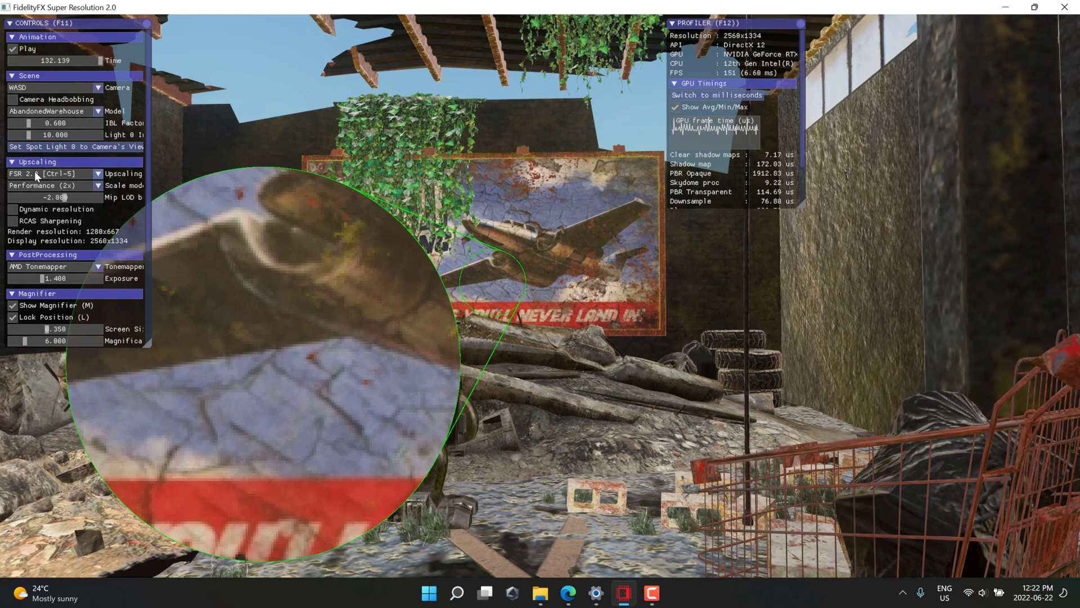
{"action": "left_click", "coordinate": [51, 173]}
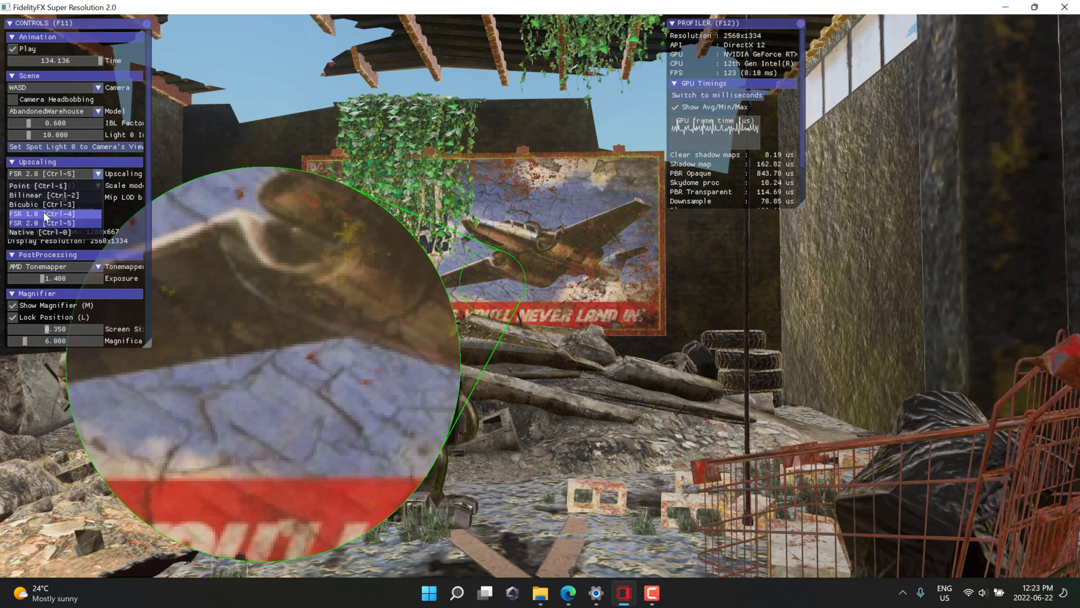
{"action": "left_click", "coordinate": [45, 214]}
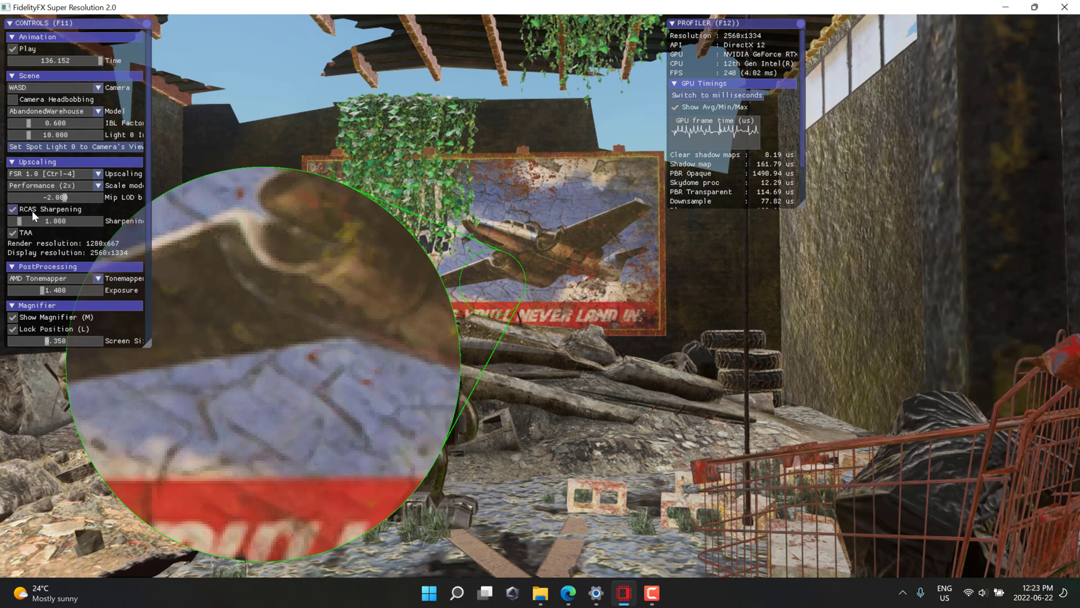
{"action": "mouse_move", "coordinate": [269, 558]}
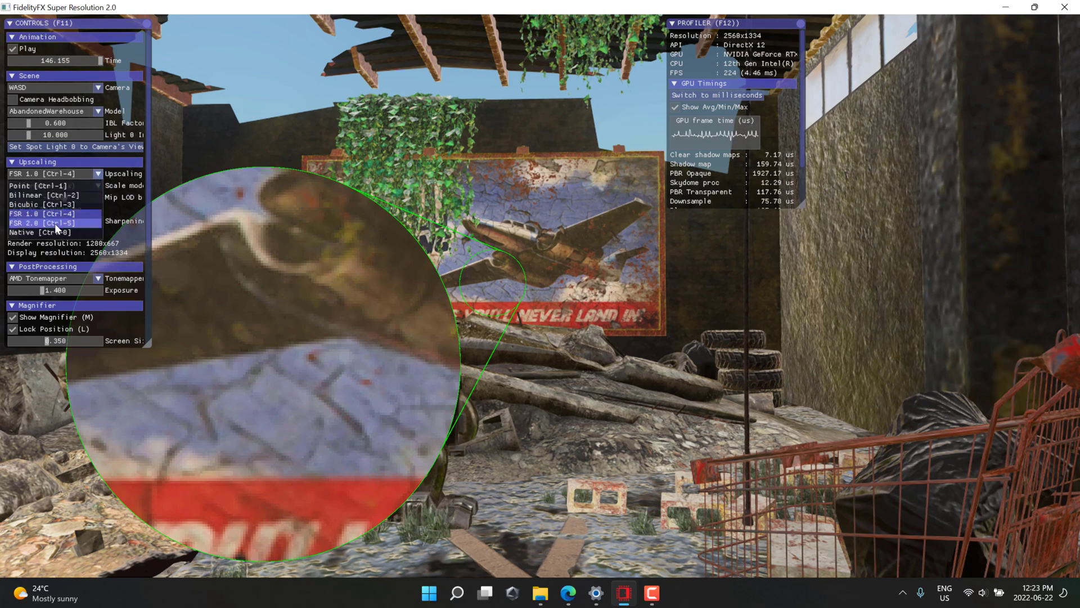
{"action": "left_click", "coordinate": [48, 222]}
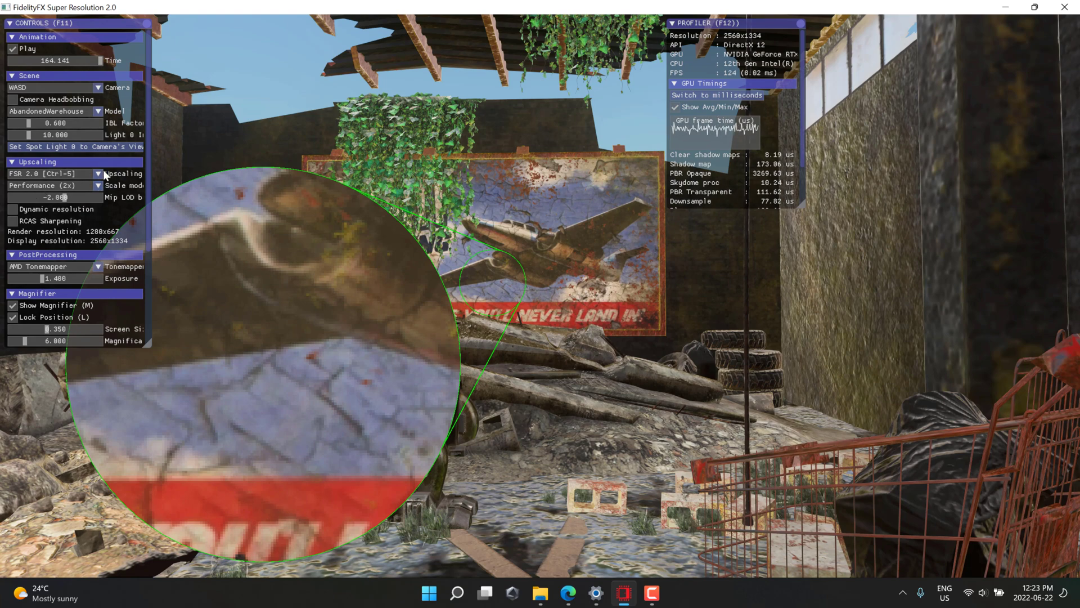
- Compare the billboard under Bicubic and FSR 1.0, then render Native at 2560x1334
{"action": "left_click", "coordinate": [49, 172]}
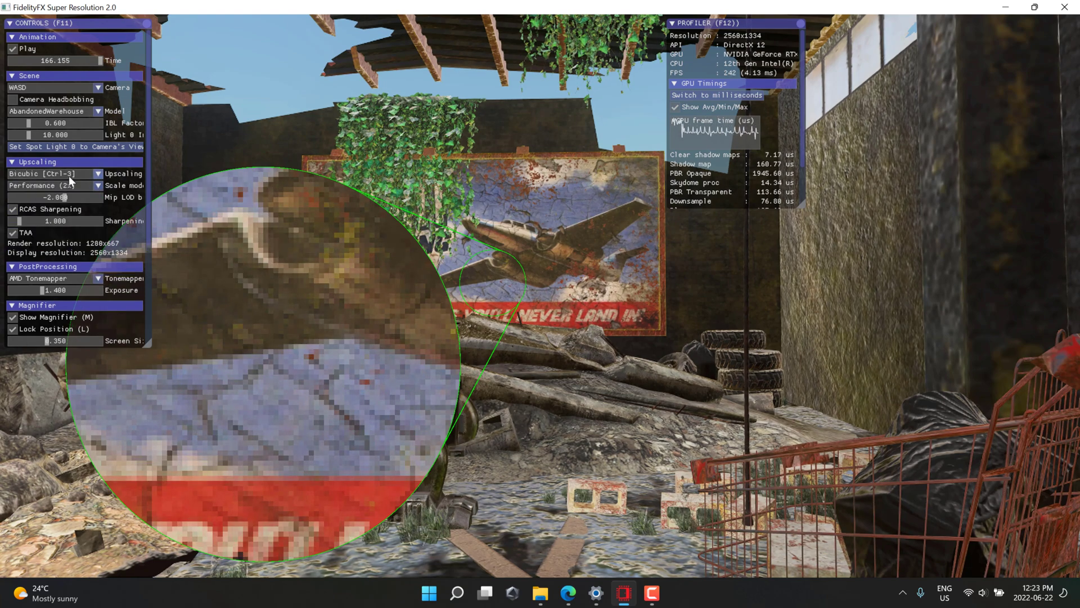
{"action": "left_click", "coordinate": [45, 174]}
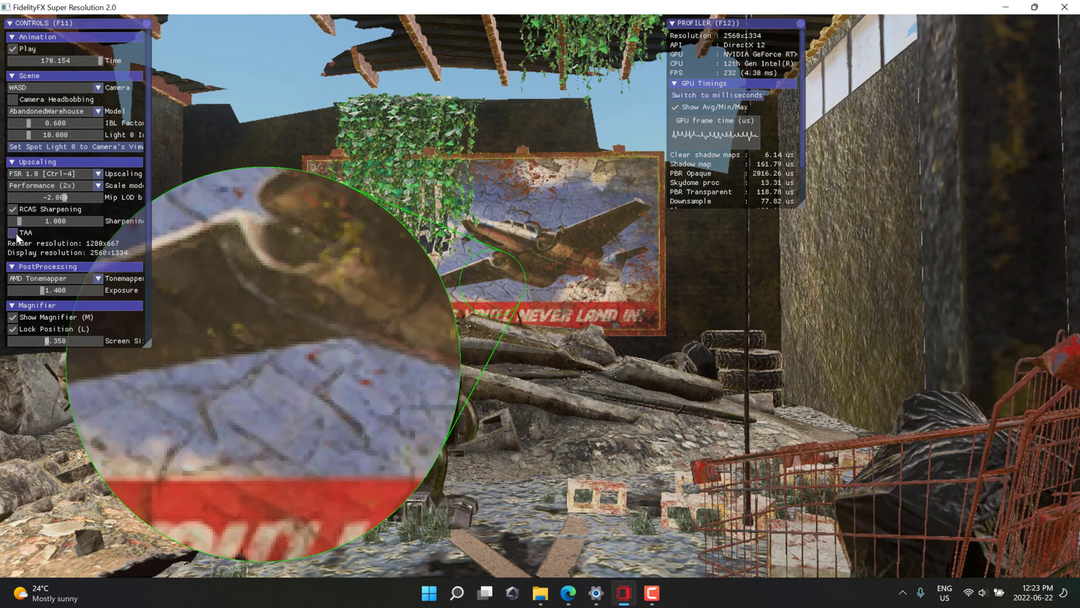
{"action": "left_click", "coordinate": [13, 233]}
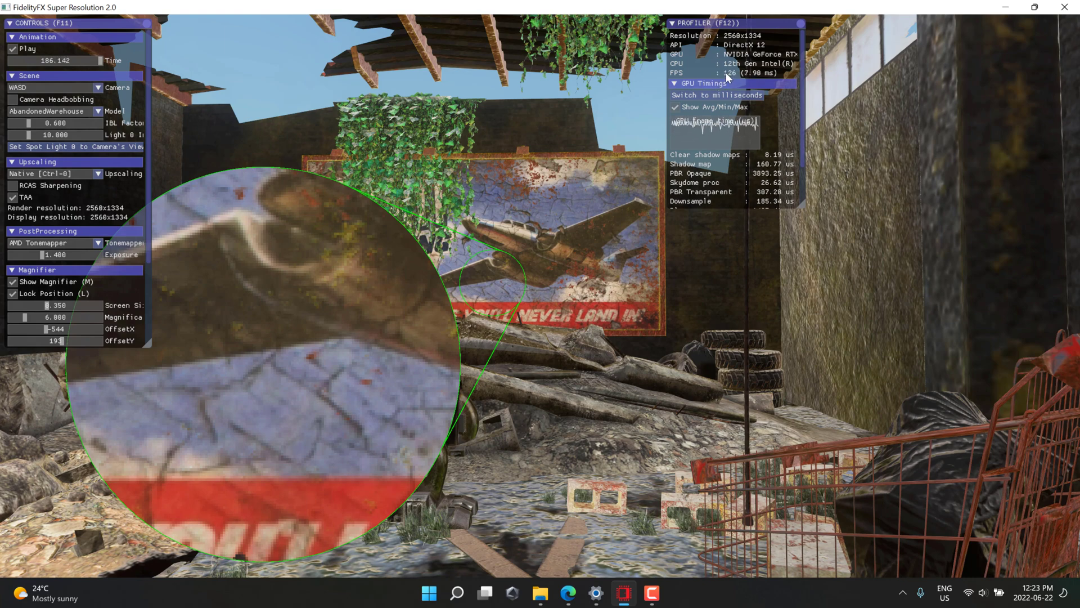
{"action": "mouse_move", "coordinate": [100, 180]}
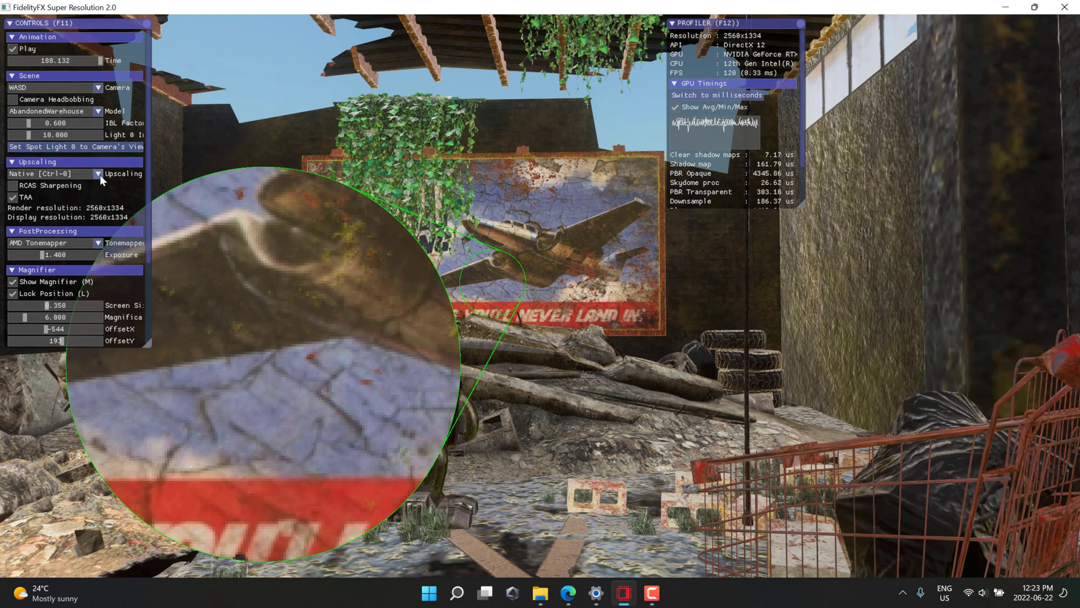
{"action": "left_click", "coordinate": [76, 174]}
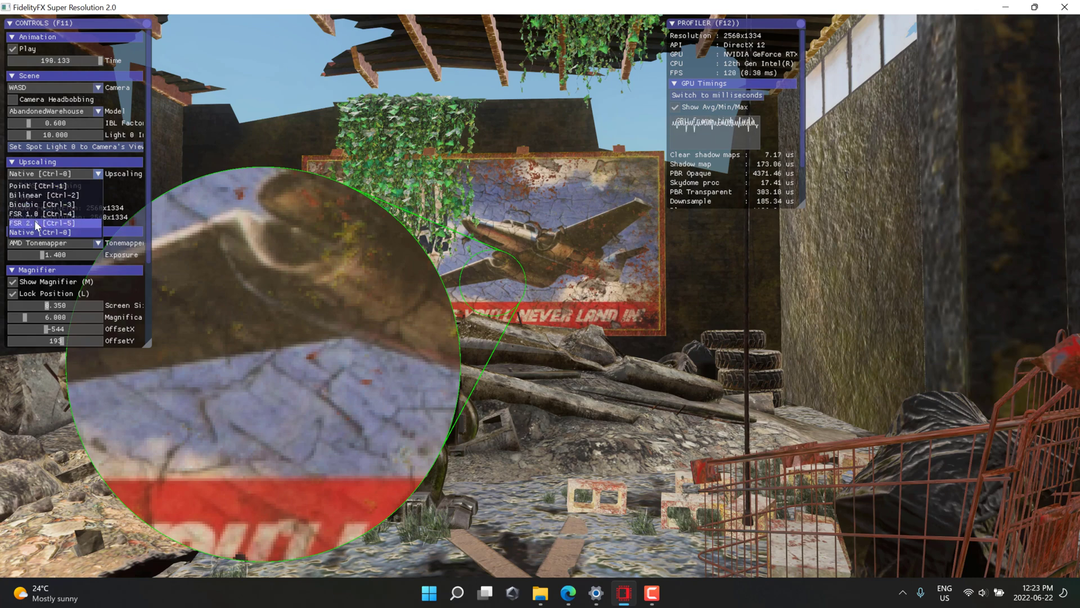
- Switch back to FSR 2.0 in Quality (1.5x) mode, rendering 1706x889
{"action": "left_click", "coordinate": [24, 224]}
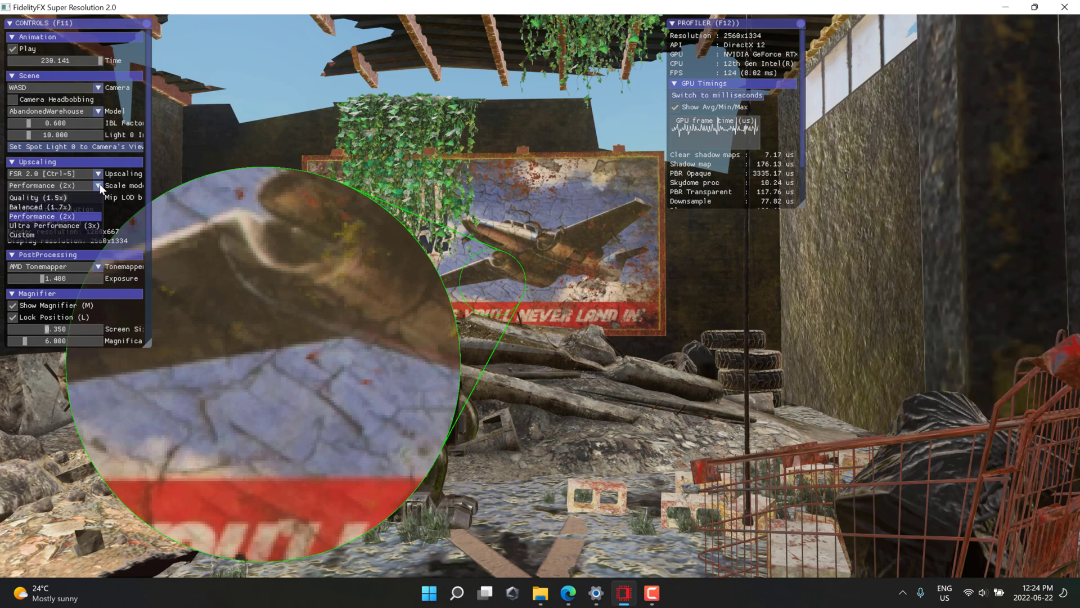
{"action": "mouse_move", "coordinate": [233, 480]}
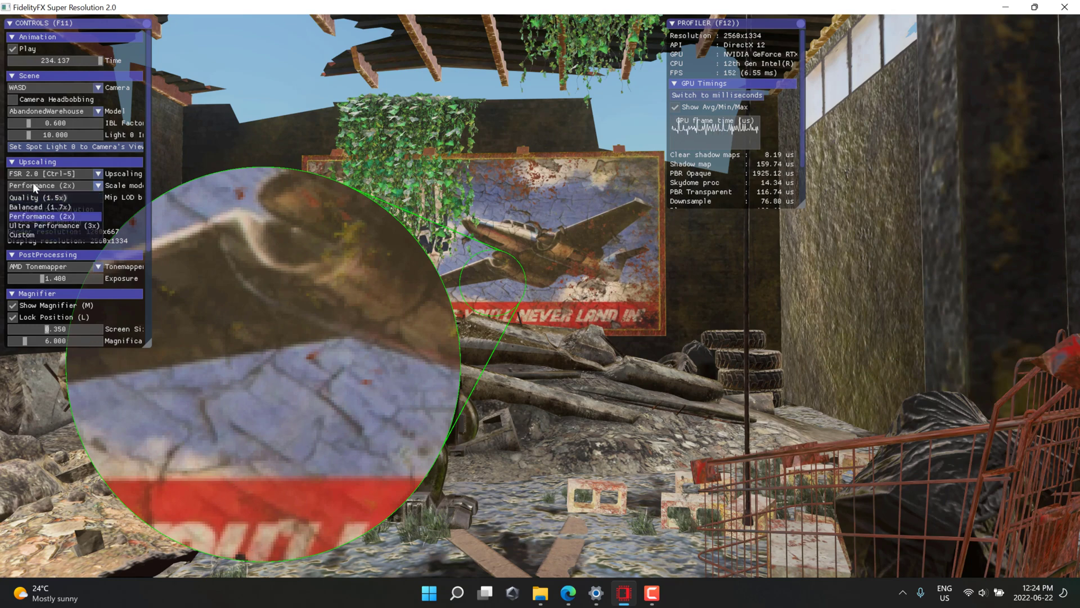
{"action": "left_click", "coordinate": [51, 197]}
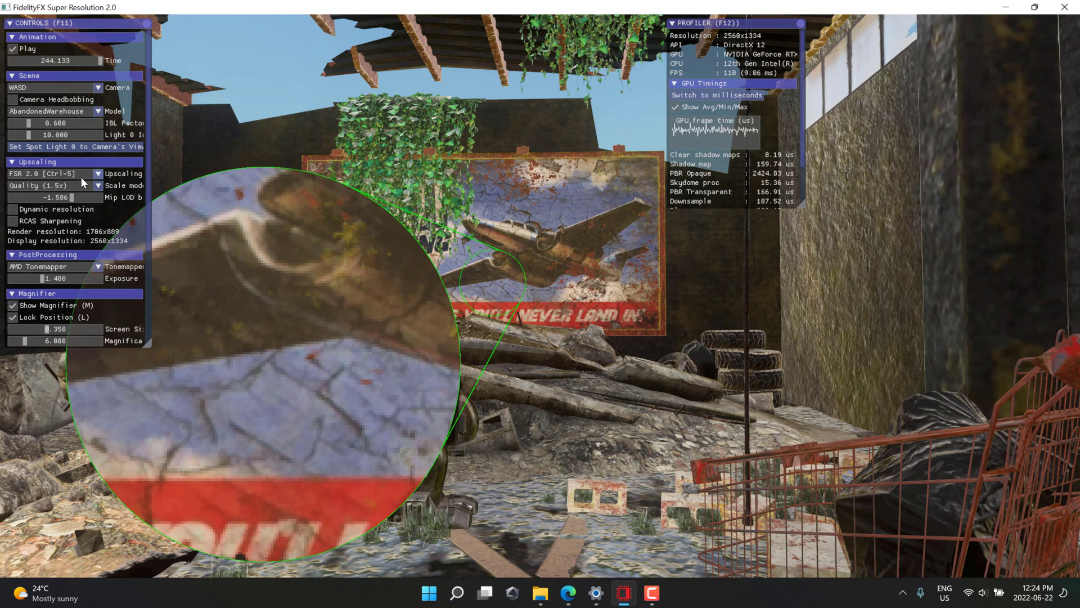
- Set Ultra Performance (3x) scaling and run FSR 1.0 at Ultra Performance, rendering 853x444
{"action": "left_click", "coordinate": [48, 185]}
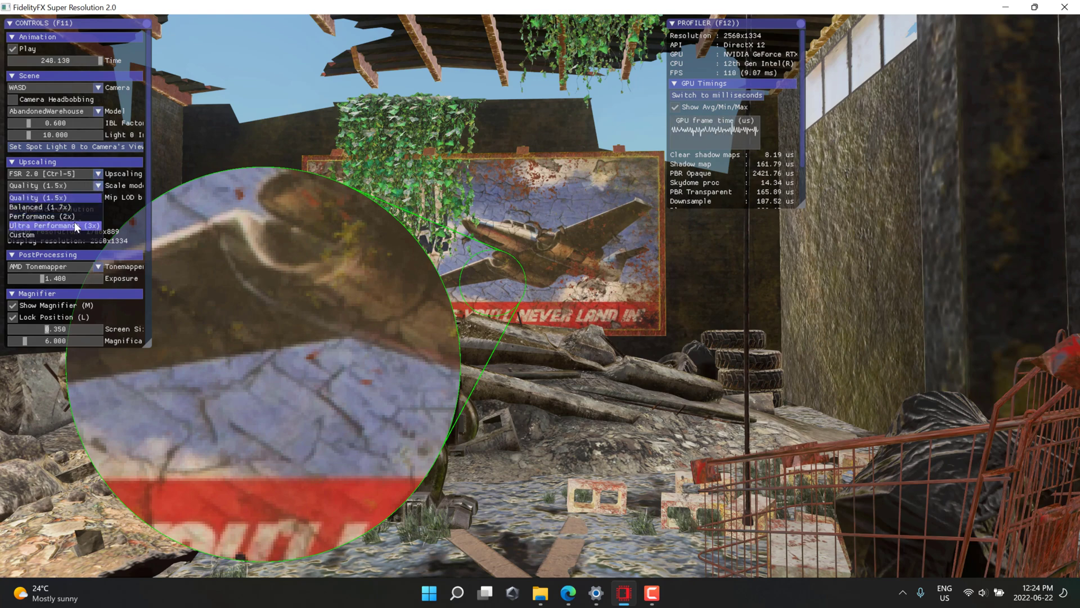
{"action": "left_click", "coordinate": [45, 225]}
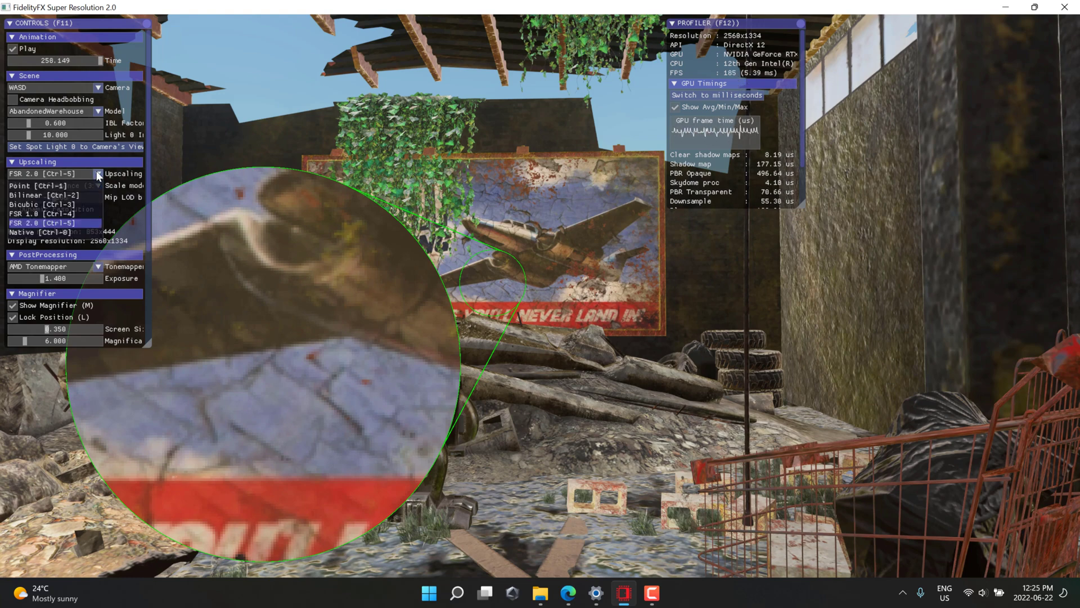
{"action": "left_click", "coordinate": [44, 214]}
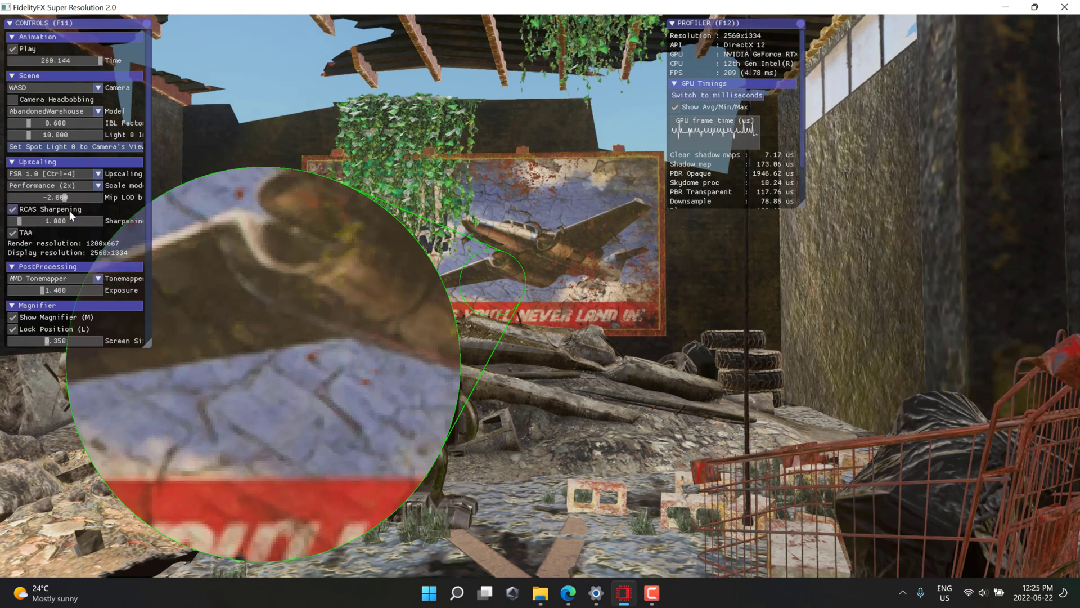
{"action": "left_click", "coordinate": [52, 184]}
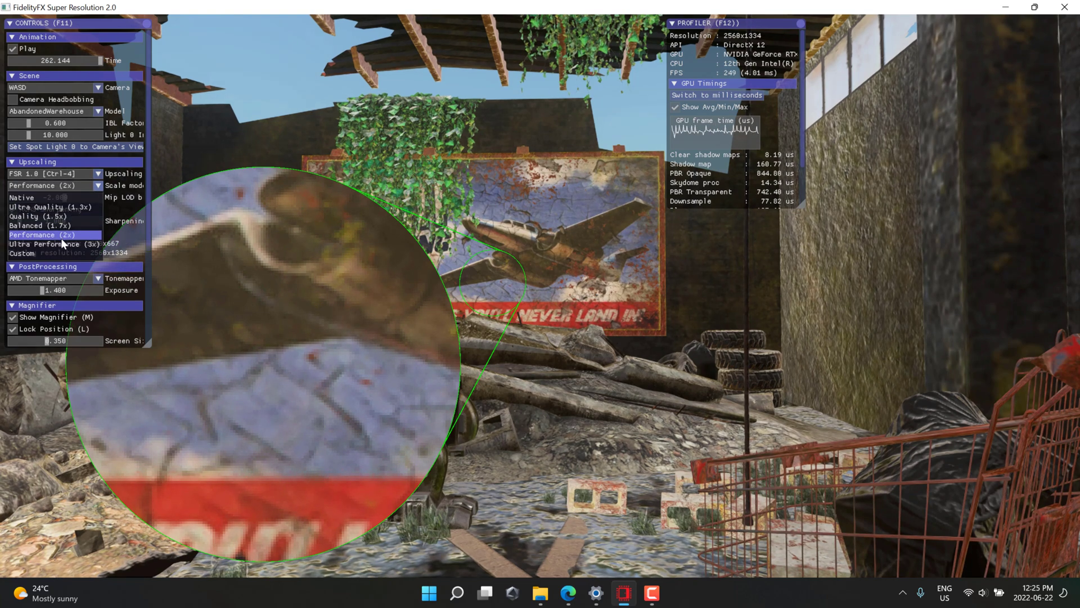
{"action": "left_click", "coordinate": [49, 243]}
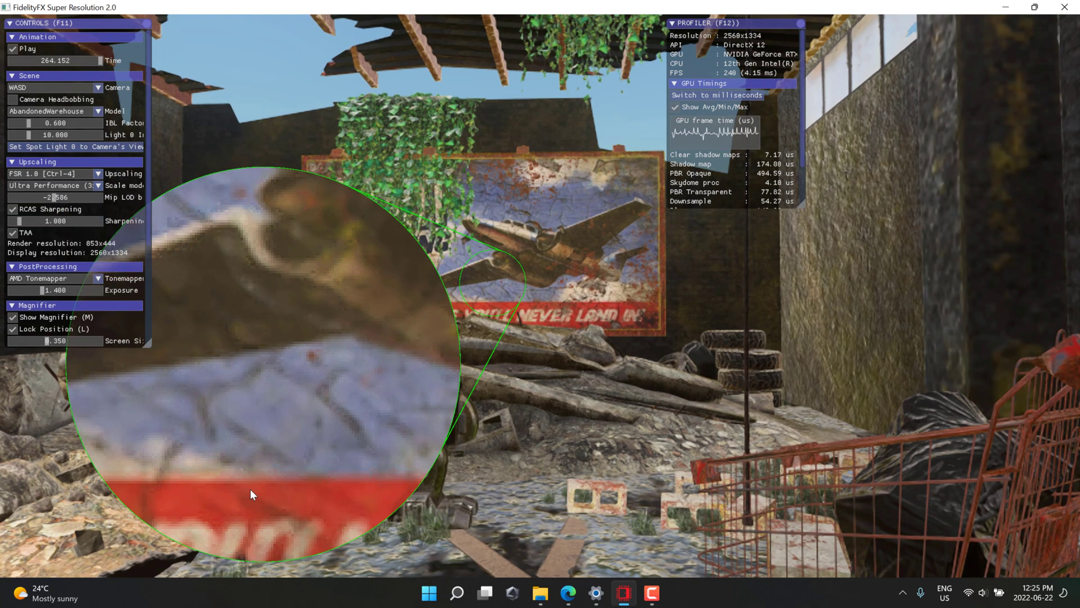
{"action": "mouse_move", "coordinate": [270, 277]}
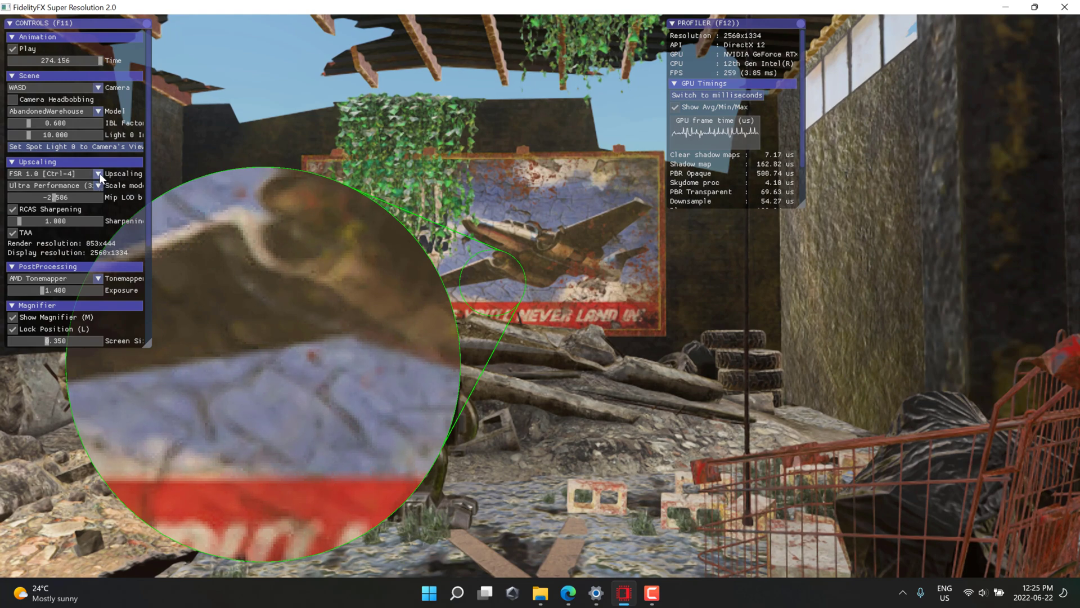
- Return to FSR 2.0 Ultra Performance with RCAS sharpening and dynamic resolution enabled
{"action": "left_click", "coordinate": [97, 172]}
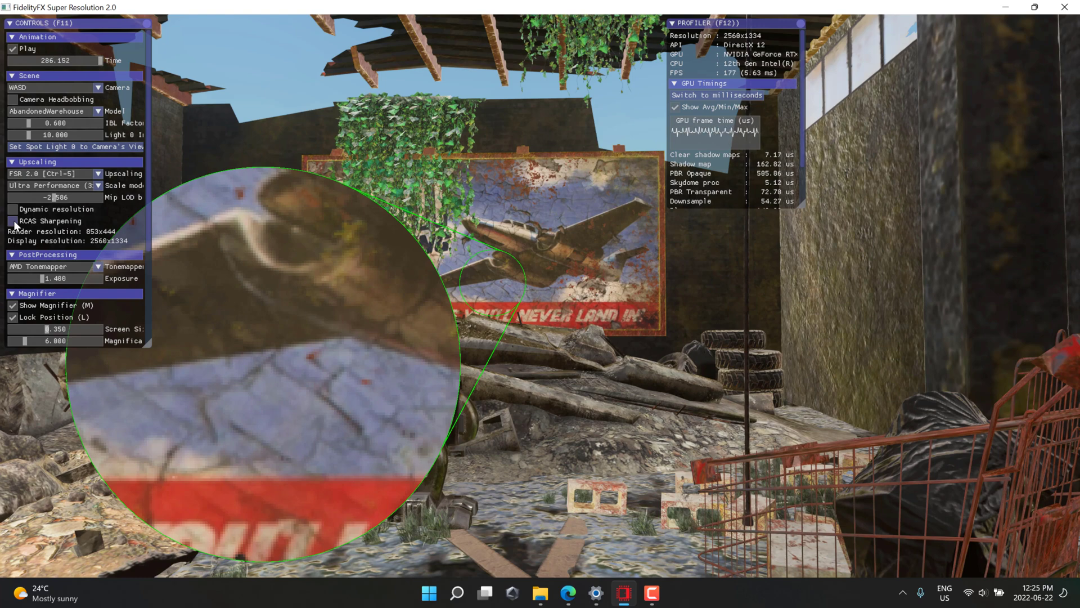
{"action": "left_click", "coordinate": [13, 221]}
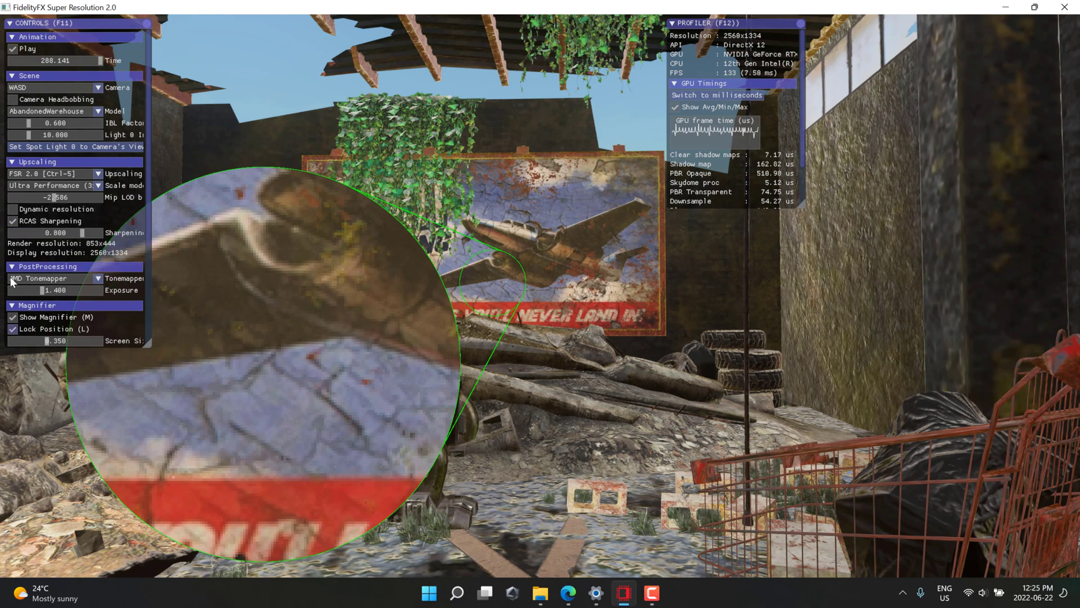
{"action": "left_click", "coordinate": [12, 209]}
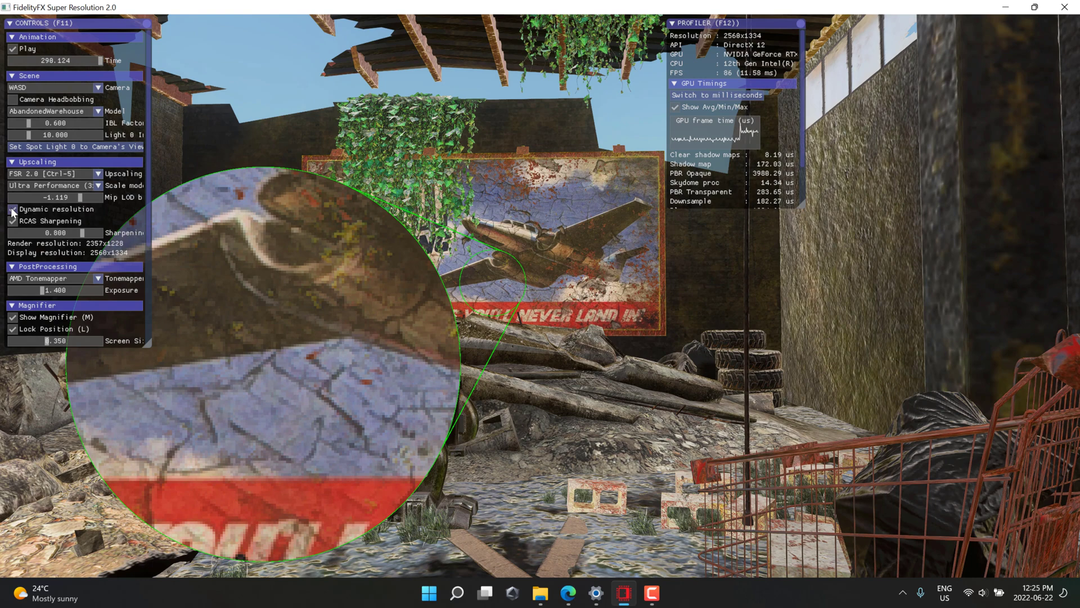
{"action": "left_click", "coordinate": [12, 209]}
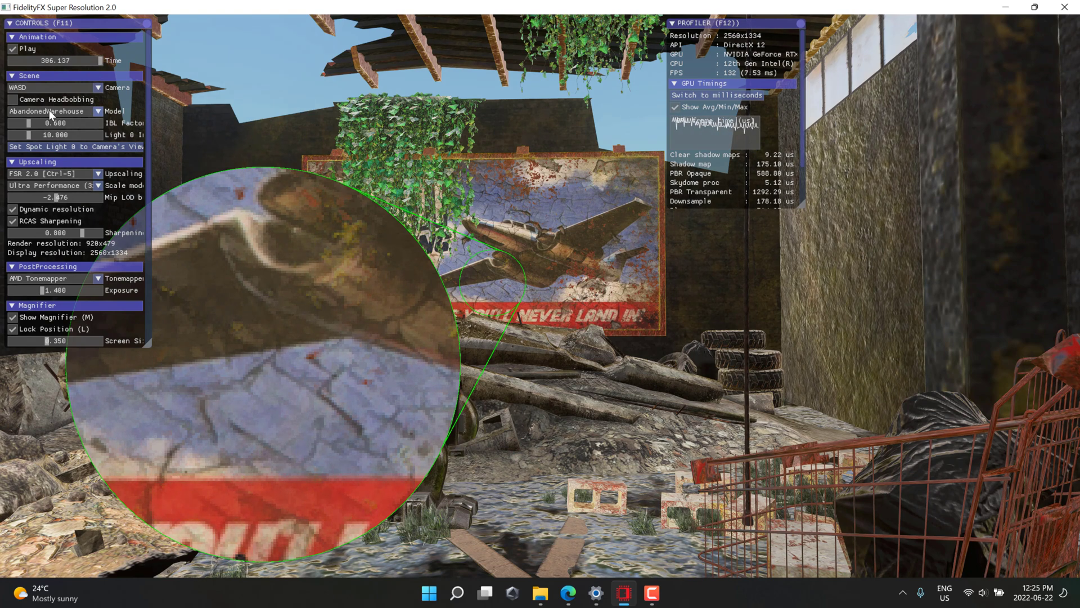
- Load the Sponza scene and render it Native at 2560x1334 with TAA
{"action": "left_click", "coordinate": [54, 111]}
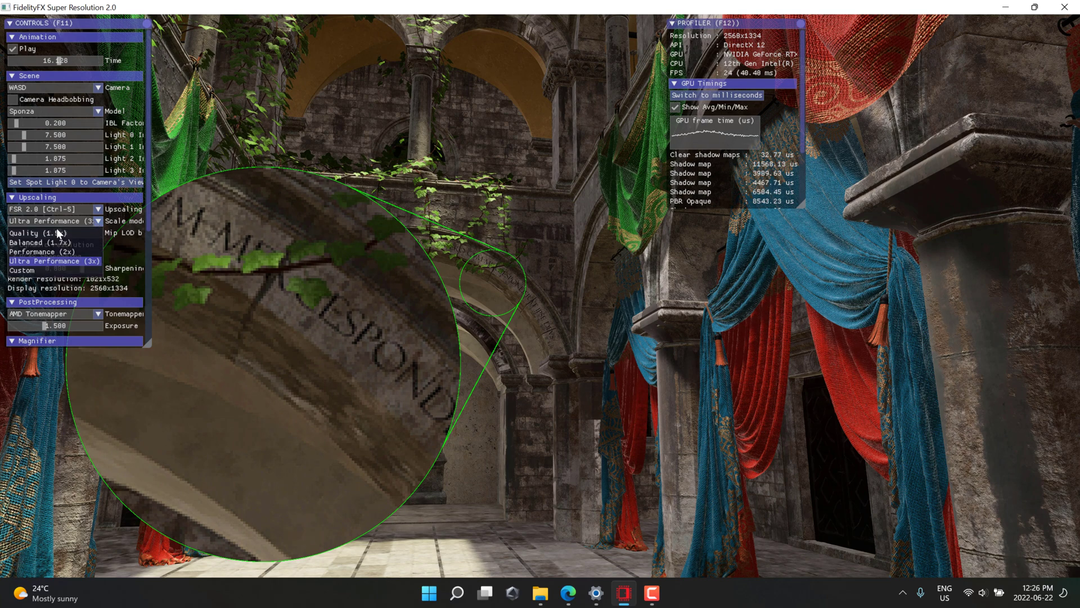
{"action": "left_click", "coordinate": [34, 233]}
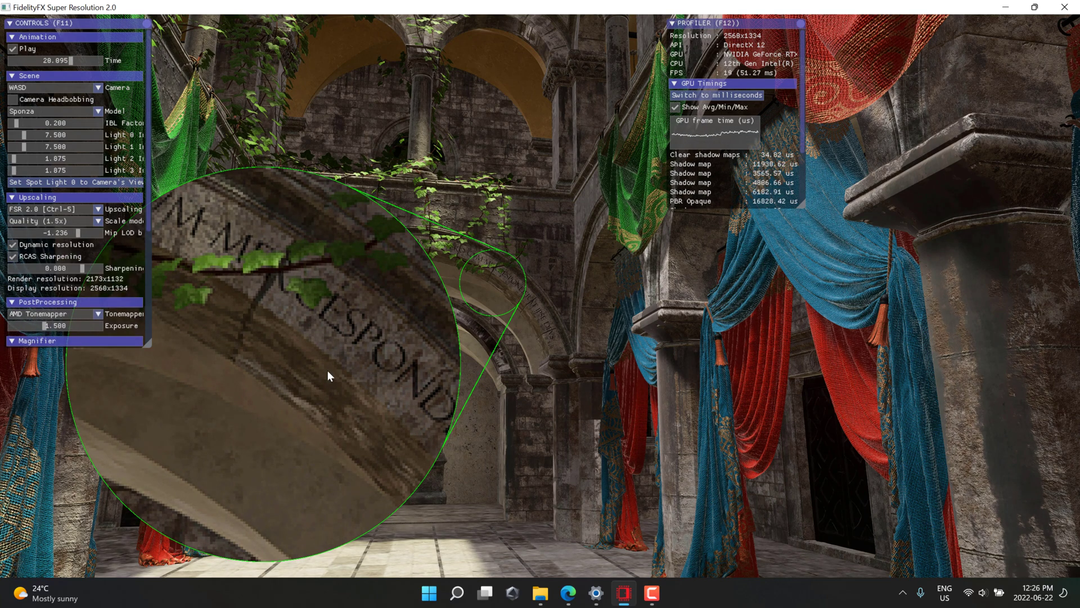
{"action": "mouse_move", "coordinate": [267, 240]}
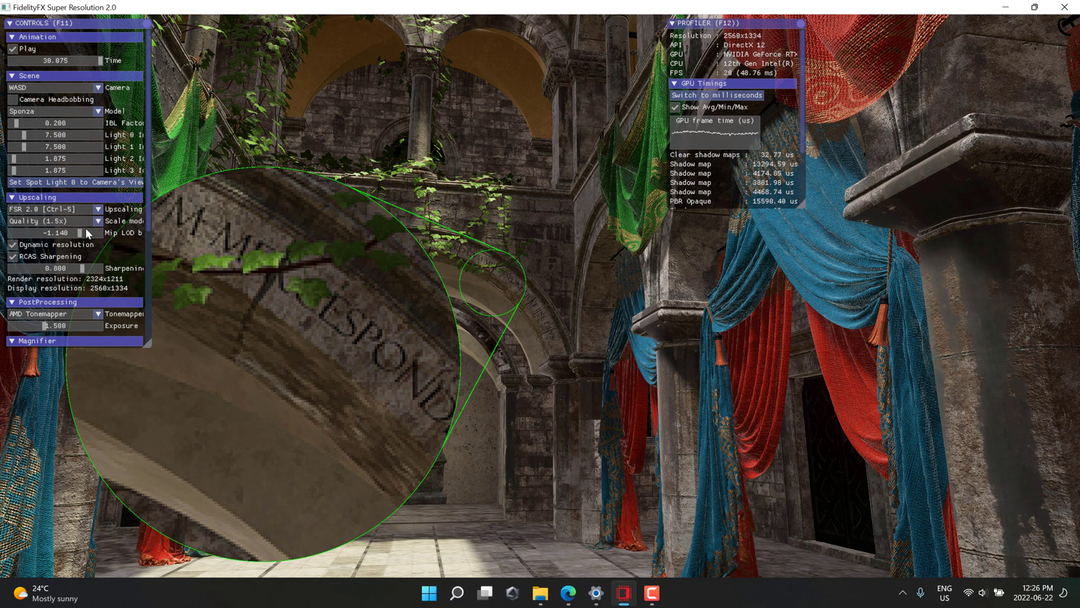
{"action": "left_click", "coordinate": [52, 209]}
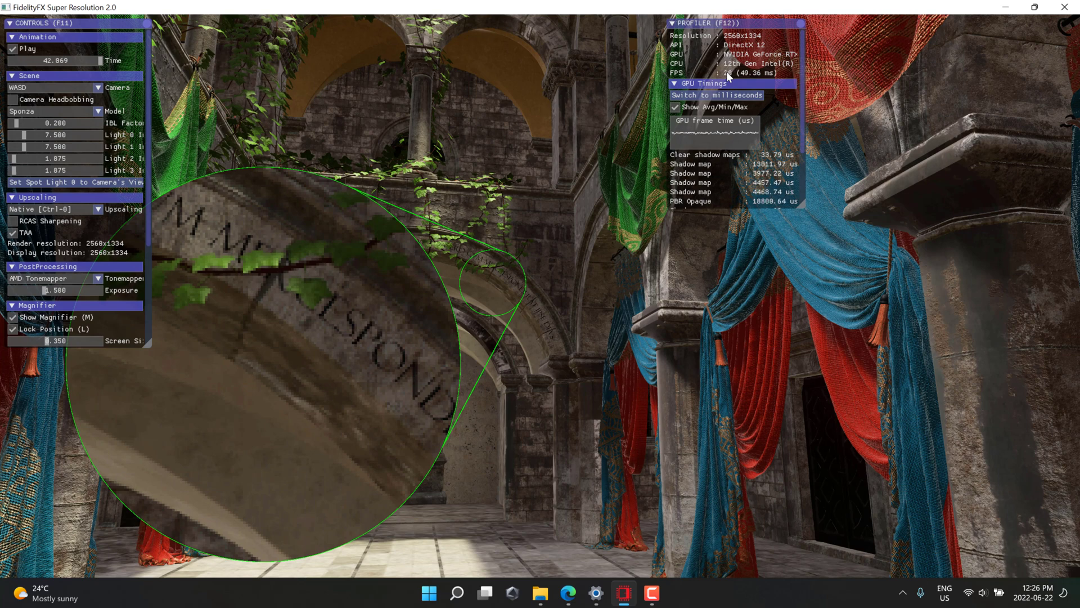
{"action": "mouse_move", "coordinate": [603, 457]}
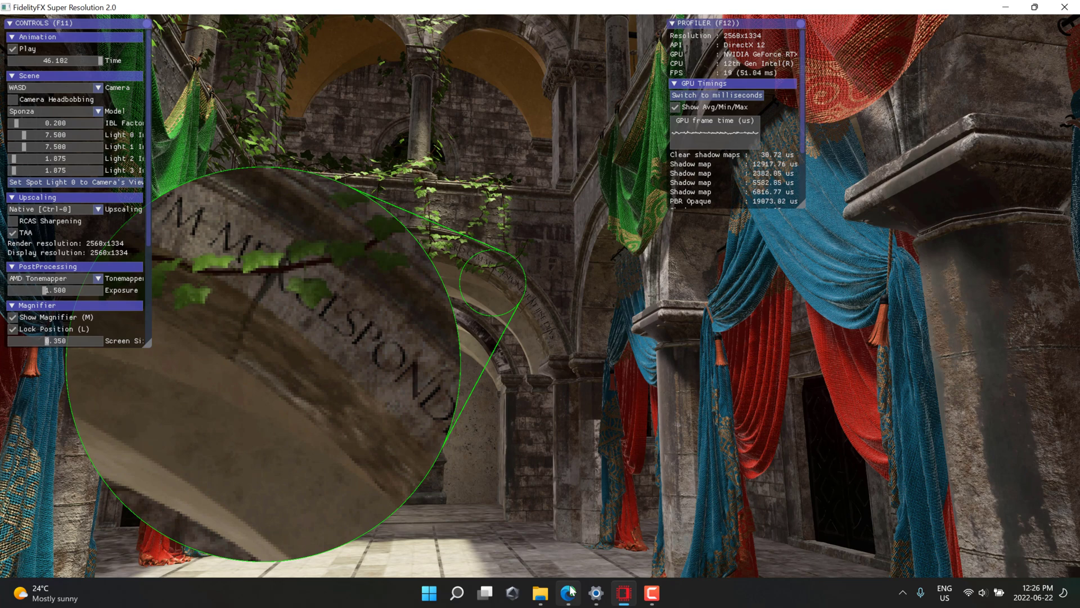
{"action": "mouse_move", "coordinate": [569, 592]}
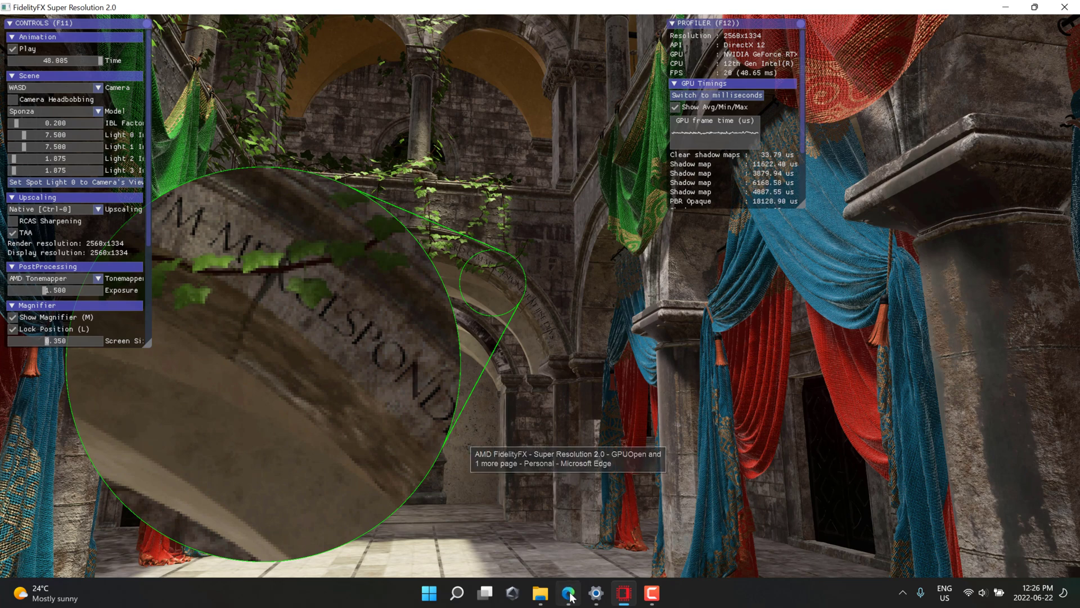
- Bring the GPUOpen FSR 2 page forward in Edge and show it full screen
{"action": "left_click", "coordinate": [568, 592]}
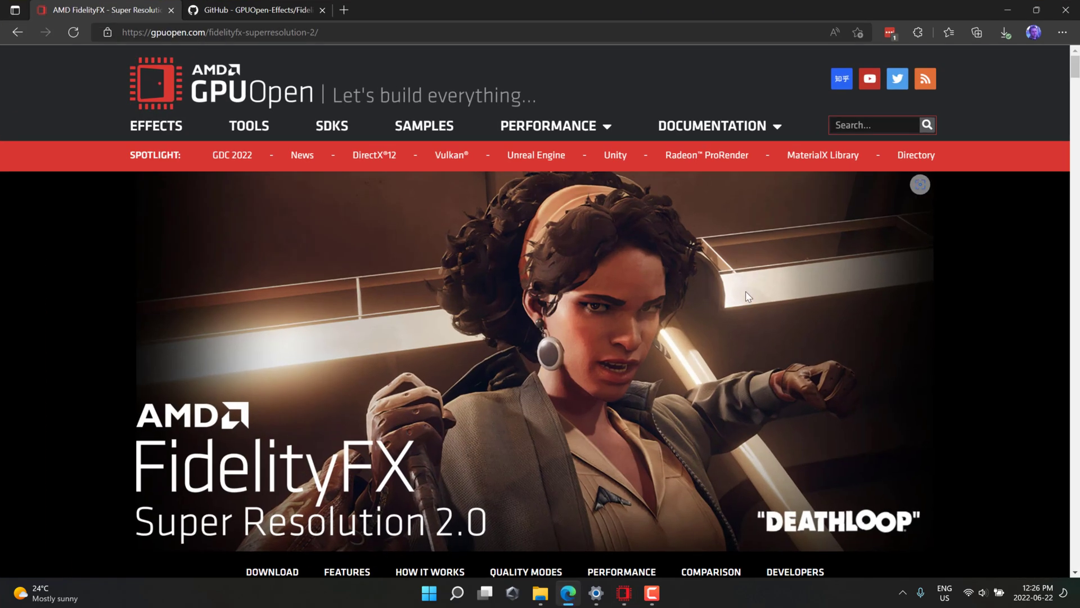
{"action": "key", "text": "f11"}
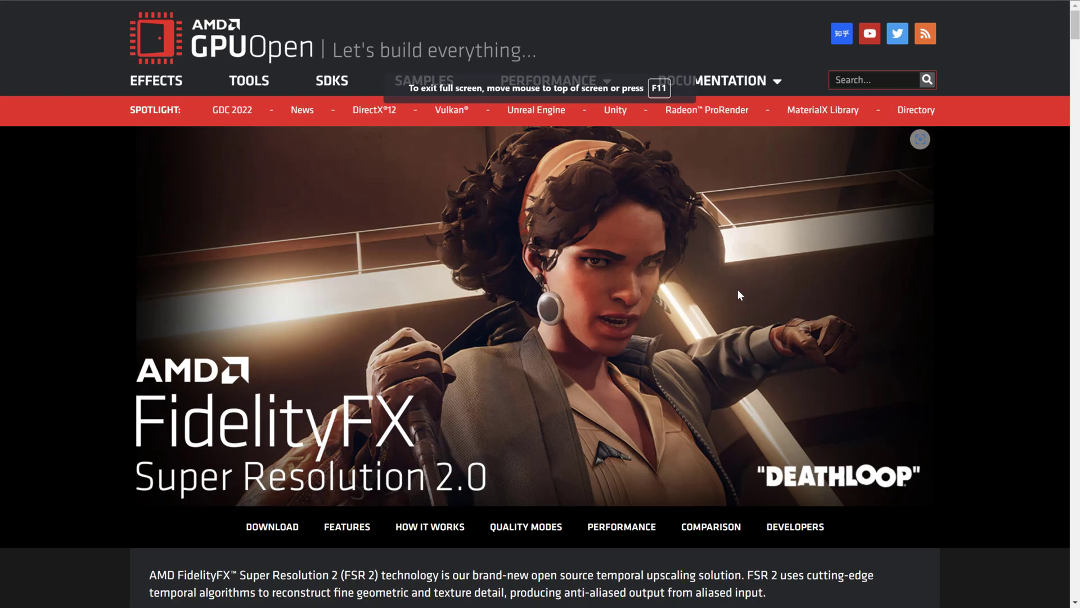
{"action": "scroll", "scroll_direction": "down", "scroll_amount": 3}
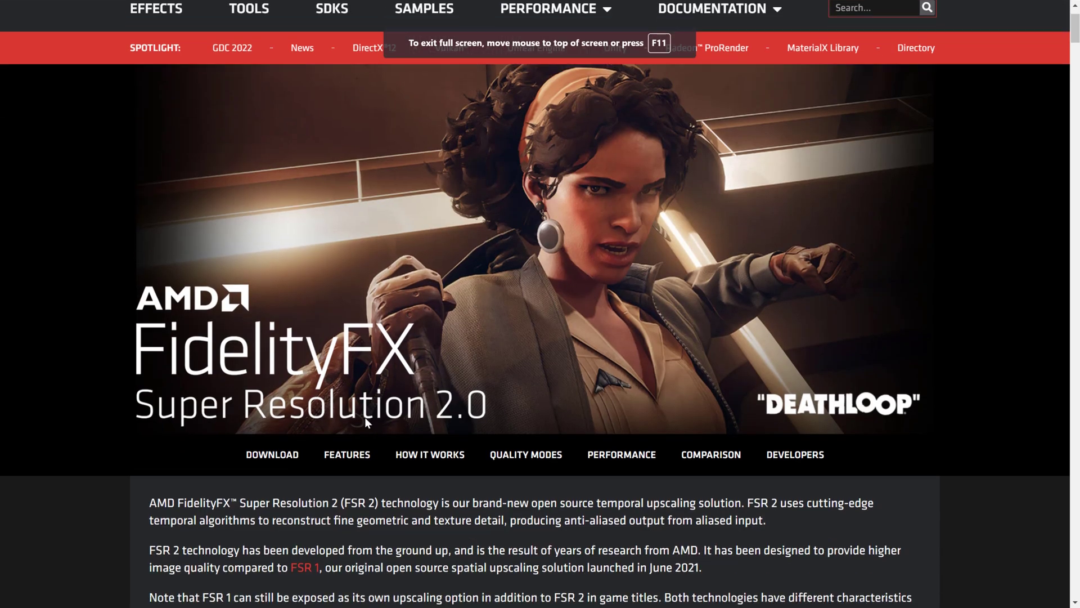
{"action": "scroll", "scroll_direction": "down", "scroll_amount": 3}
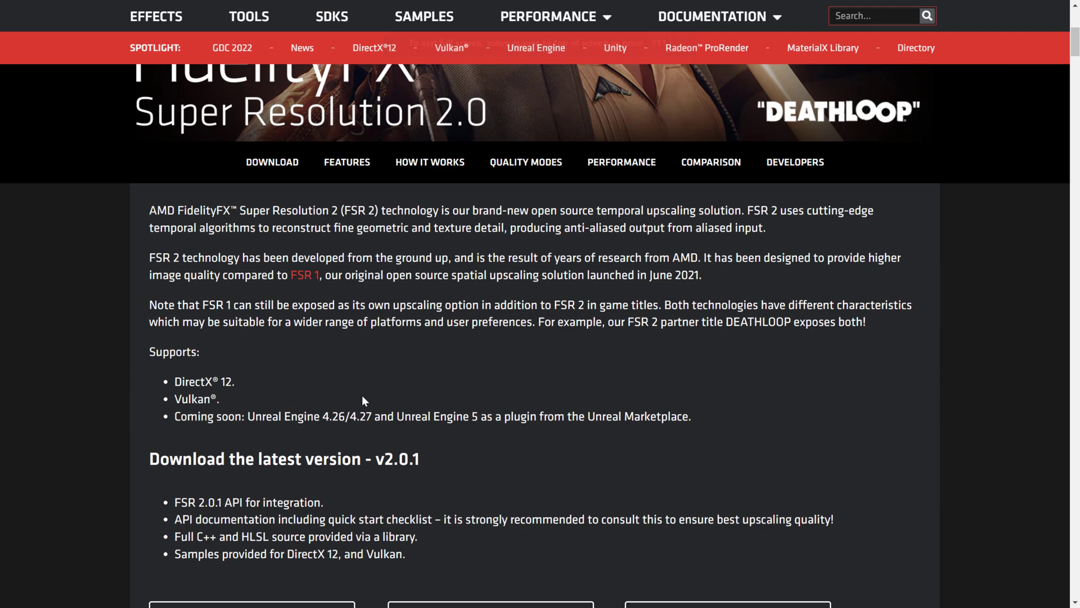
{"action": "mouse_move", "coordinate": [181, 380]}
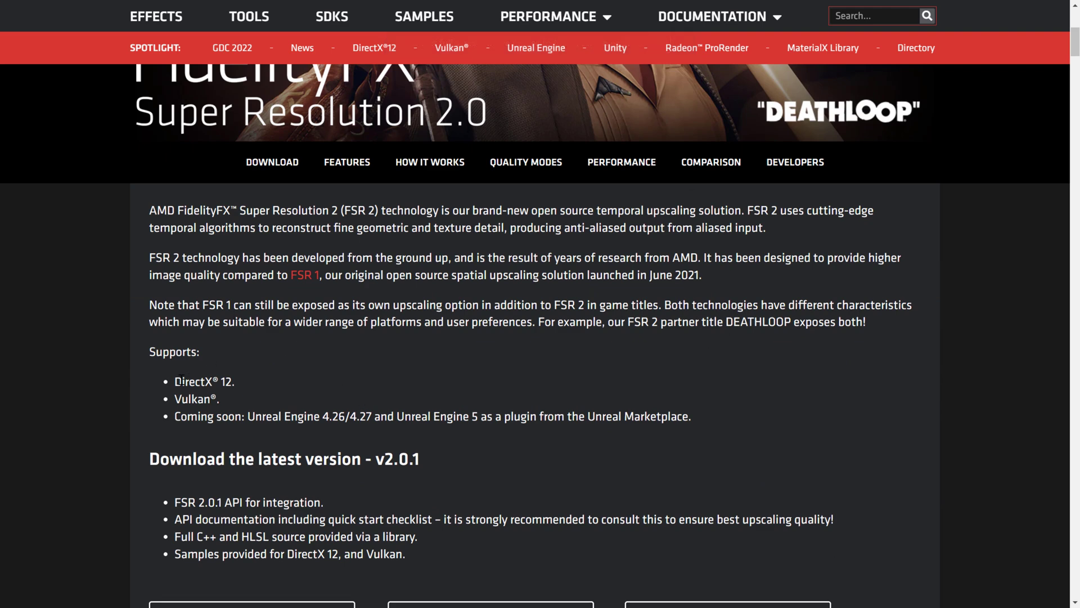
{"action": "mouse_move", "coordinate": [309, 391]}
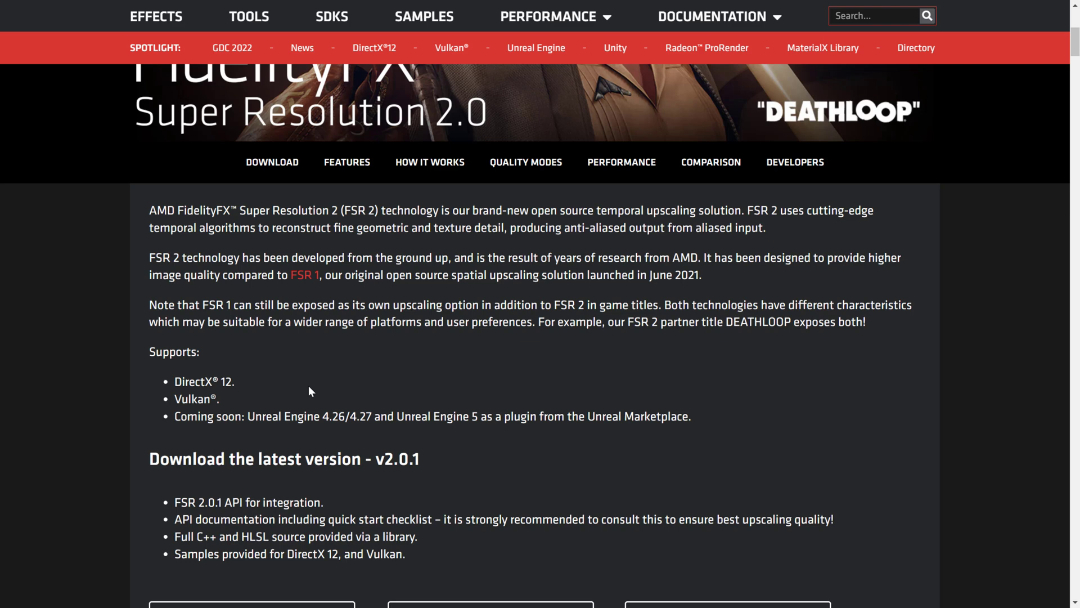
- Scroll through the integration sections to the 'How long to integrate?' timeline chart
{"action": "scroll", "scroll_direction": "down", "scroll_amount": 3}
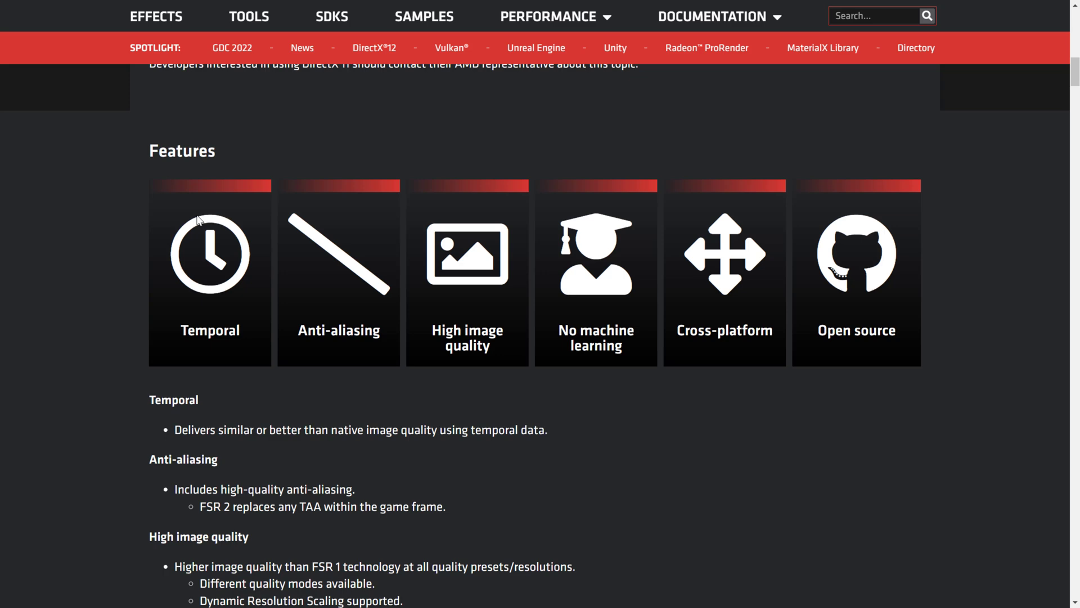
{"action": "scroll", "scroll_direction": "down", "scroll_amount": 3}
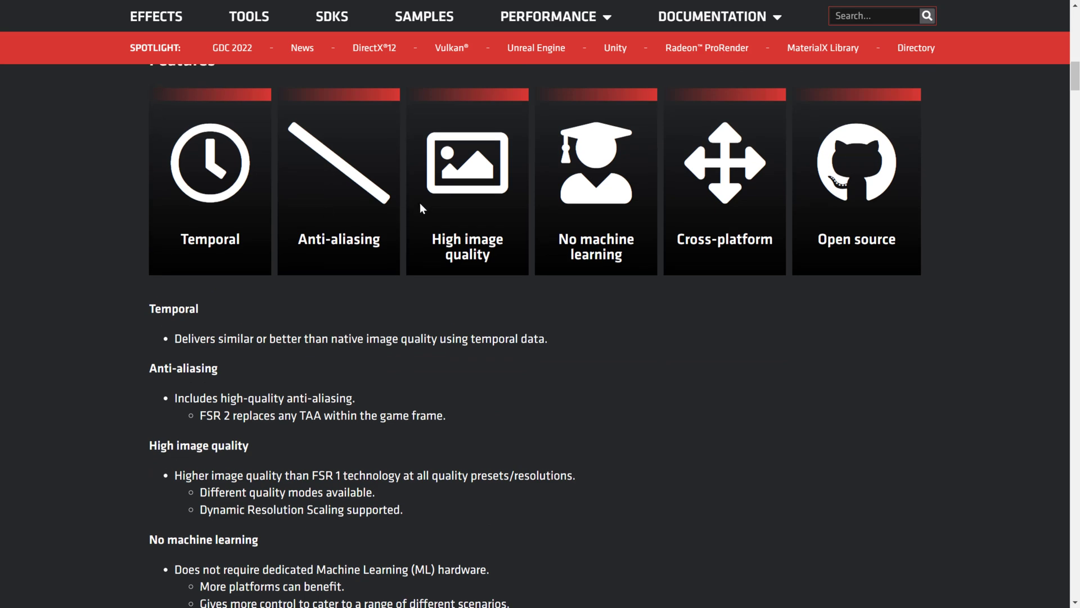
{"action": "mouse_move", "coordinate": [596, 227]}
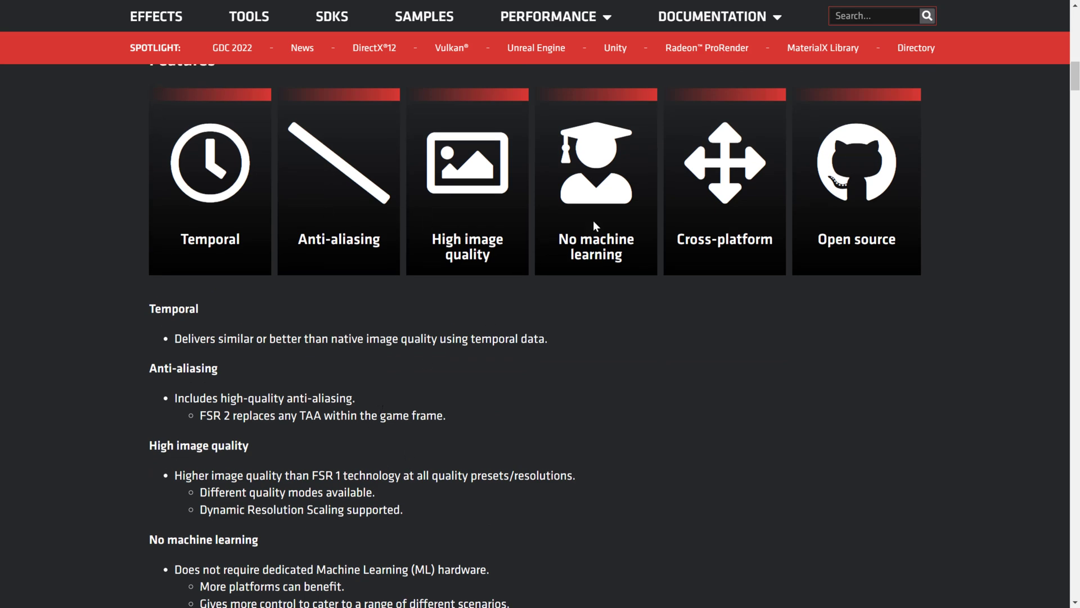
{"action": "mouse_move", "coordinate": [698, 197]}
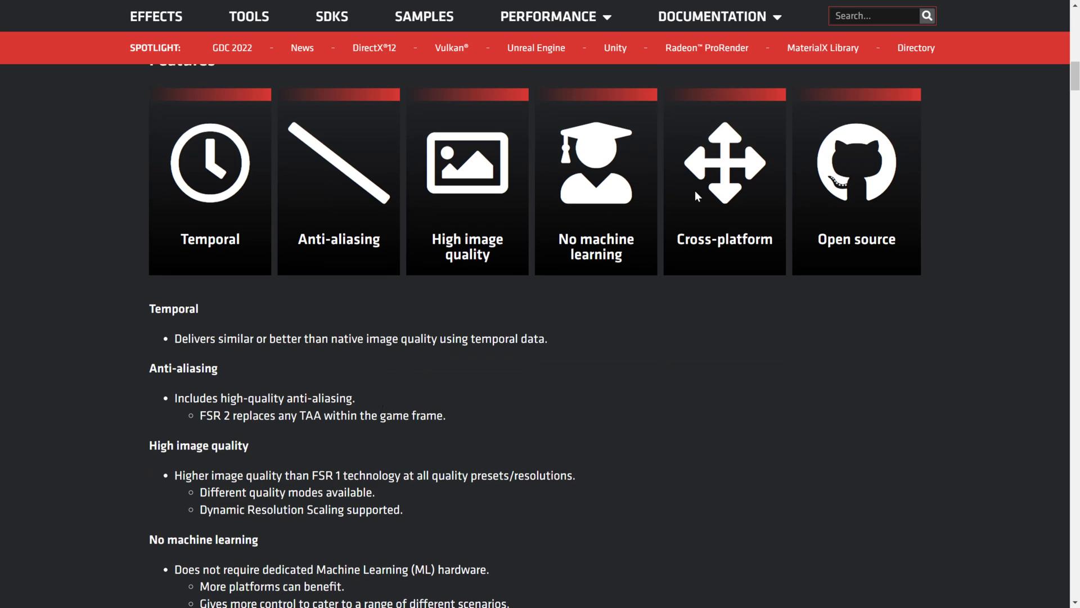
{"action": "scroll", "scroll_direction": "down", "scroll_amount": 3}
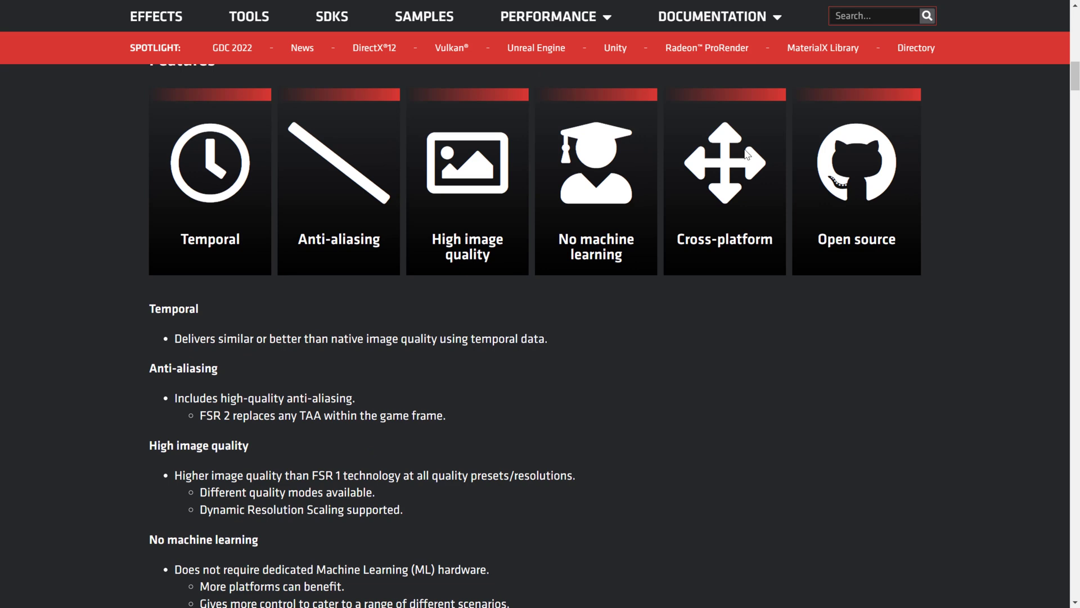
{"action": "mouse_move", "coordinate": [702, 135]}
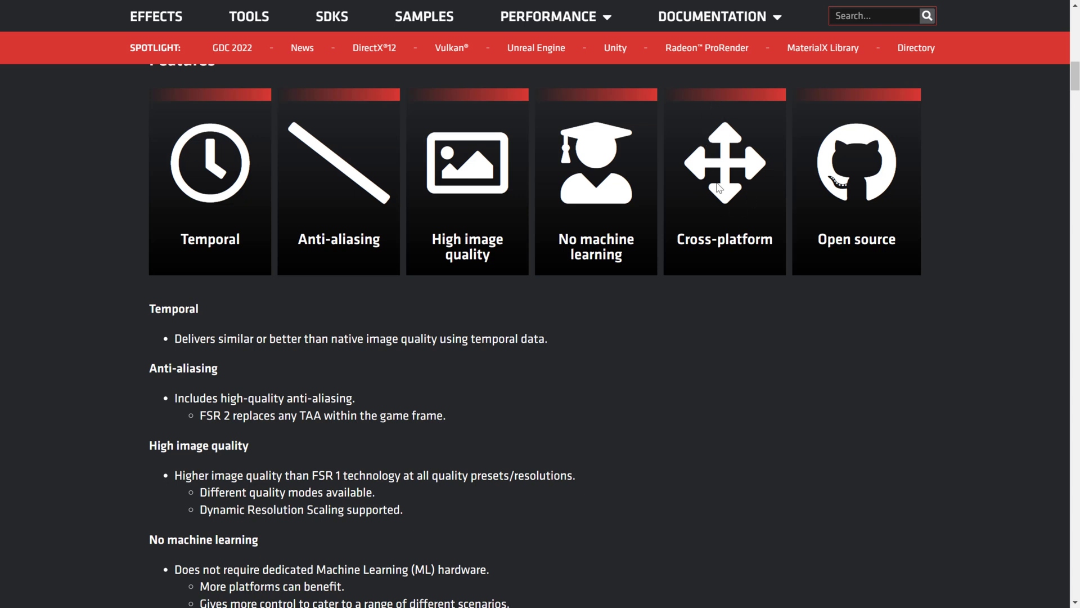
{"action": "mouse_move", "coordinate": [888, 182]}
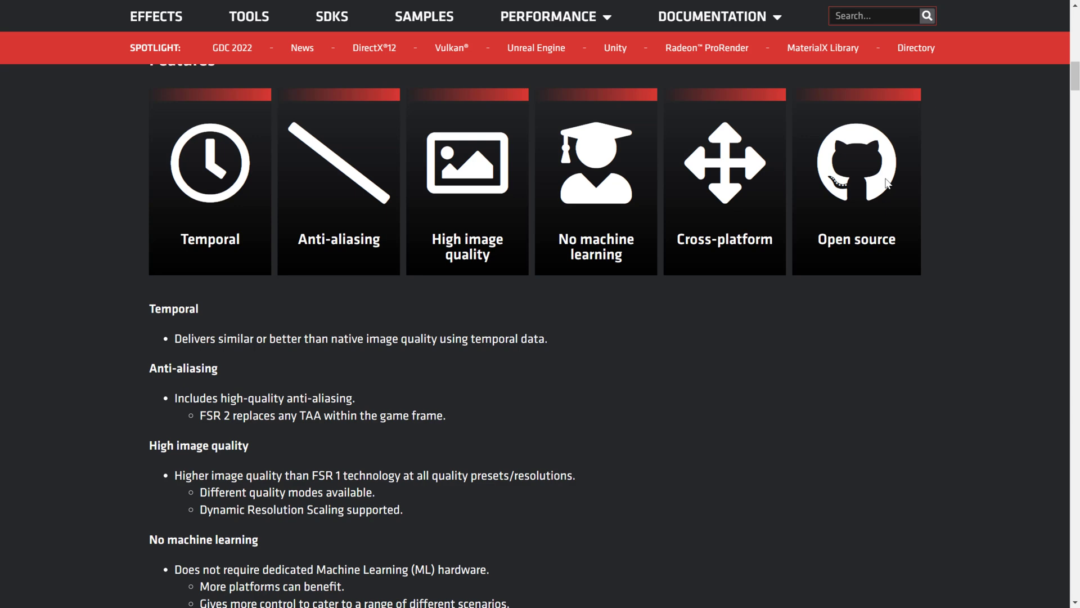
{"action": "scroll", "scroll_direction": "down", "scroll_amount": 3}
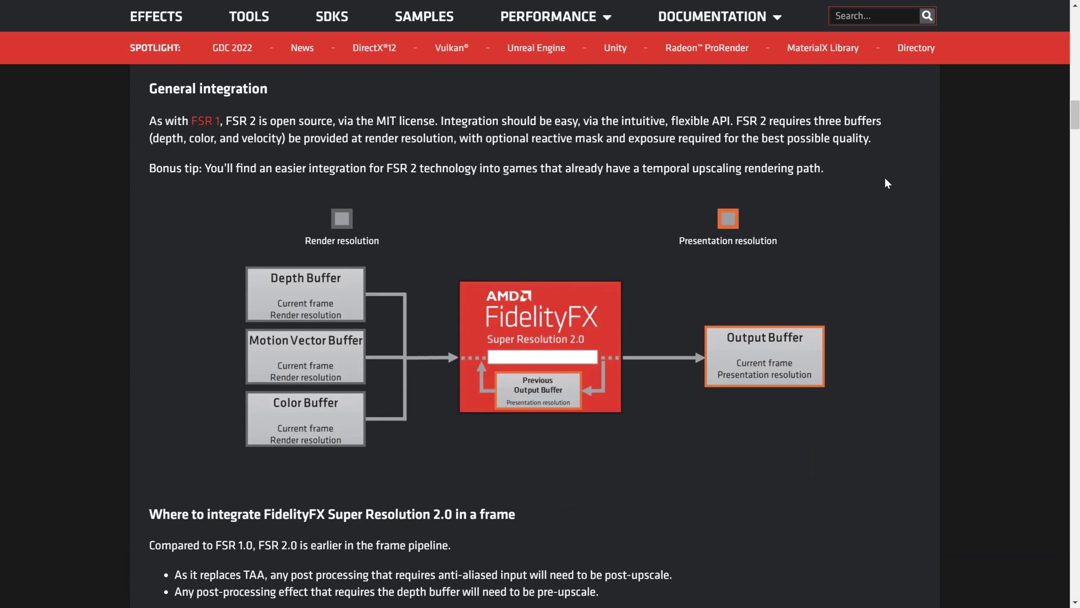
{"action": "mouse_move", "coordinate": [560, 289]}
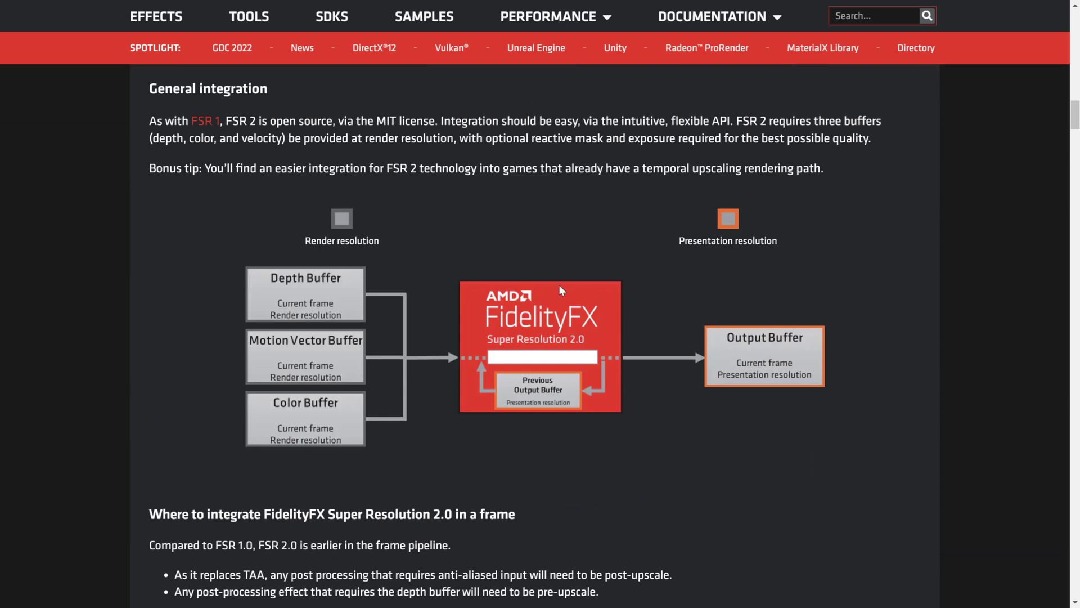
{"action": "mouse_move", "coordinate": [304, 269]}
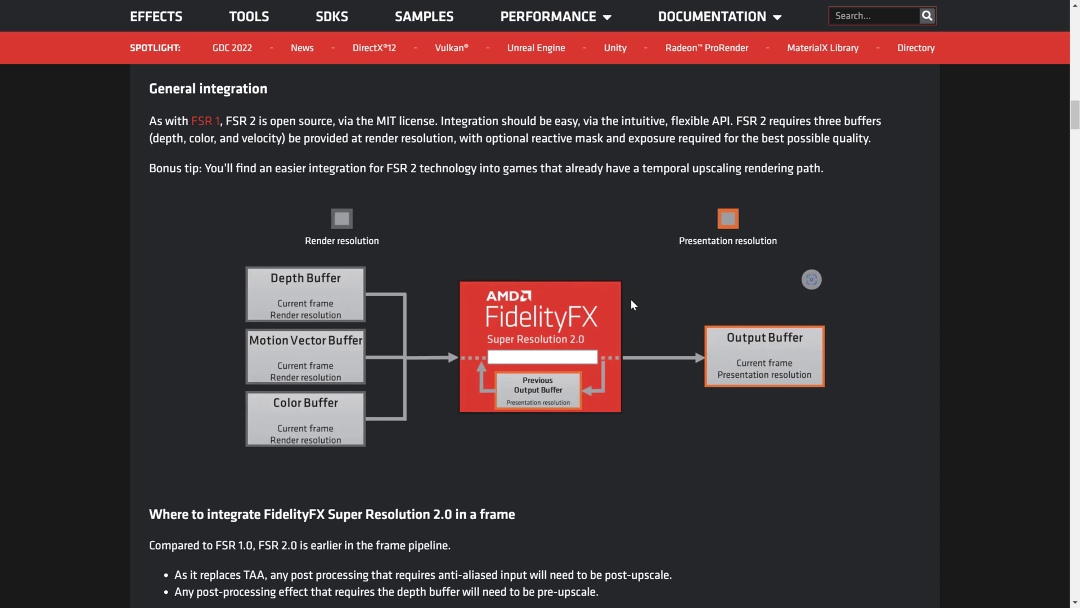
{"action": "mouse_move", "coordinate": [767, 353]}
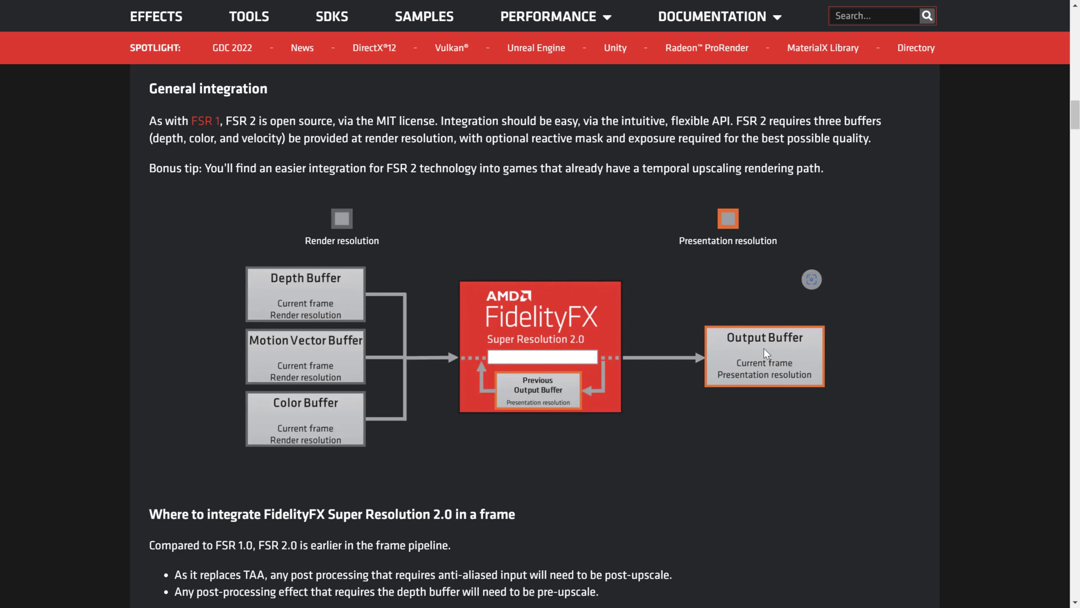
{"action": "scroll", "scroll_direction": "down", "scroll_amount": 3}
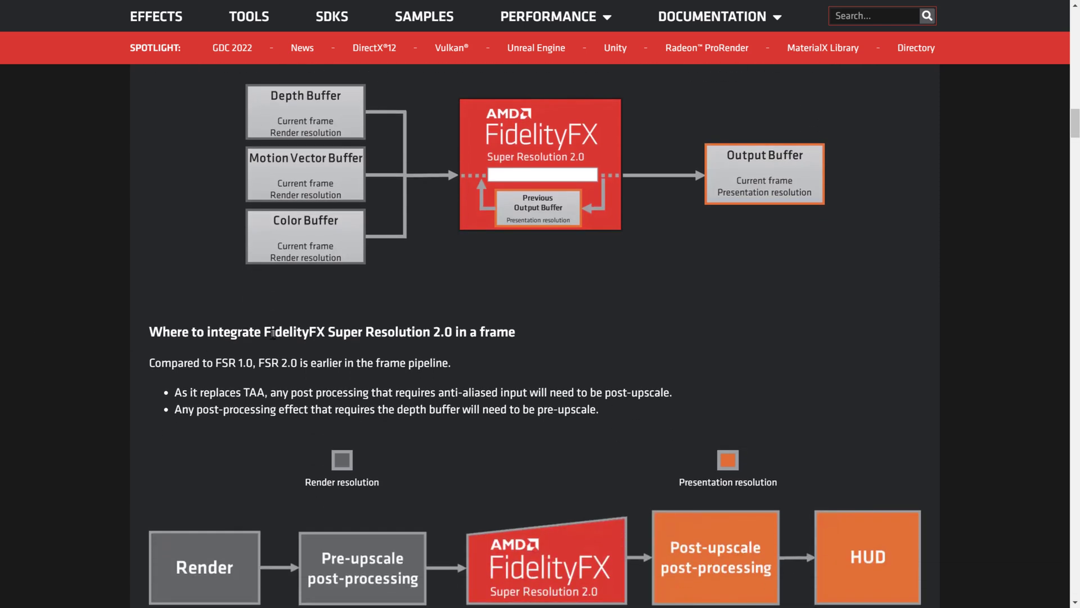
{"action": "scroll", "scroll_direction": "down", "scroll_amount": 3}
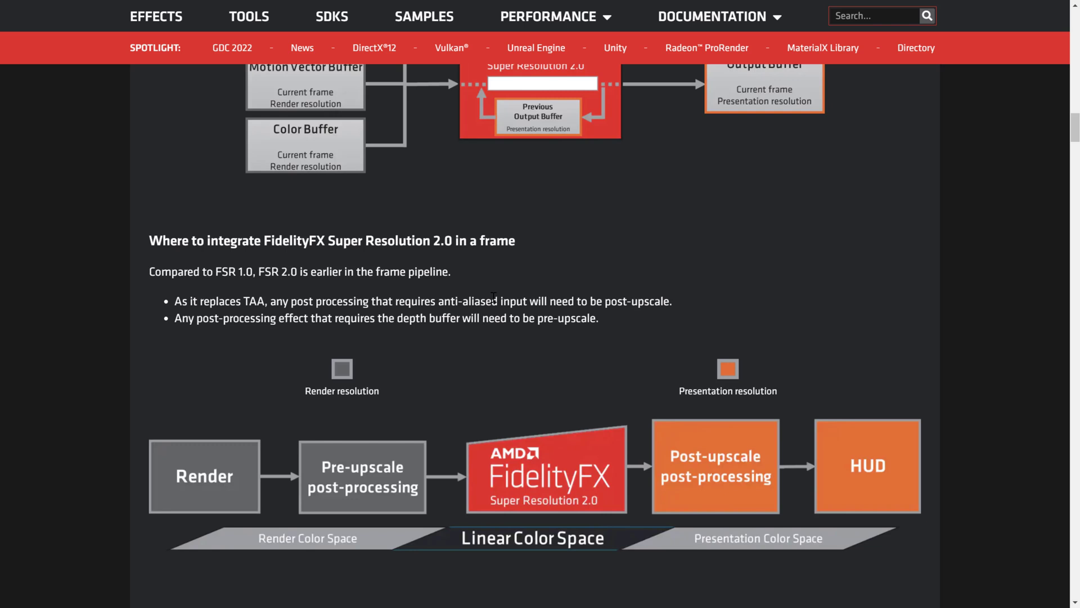
{"action": "mouse_move", "coordinate": [174, 318]}
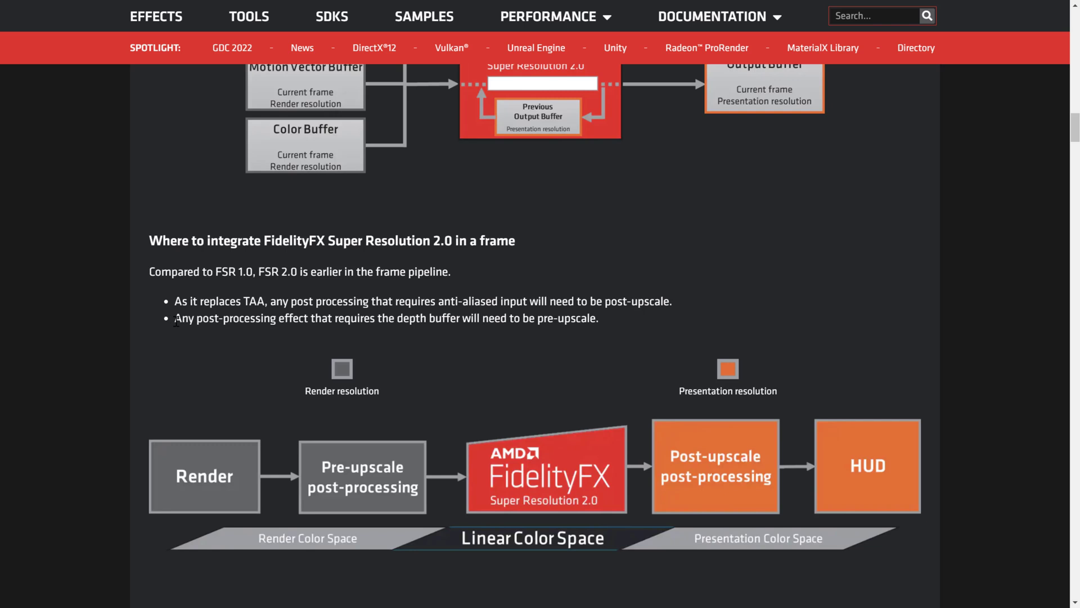
{"action": "scroll", "scroll_direction": "down", "scroll_amount": 3}
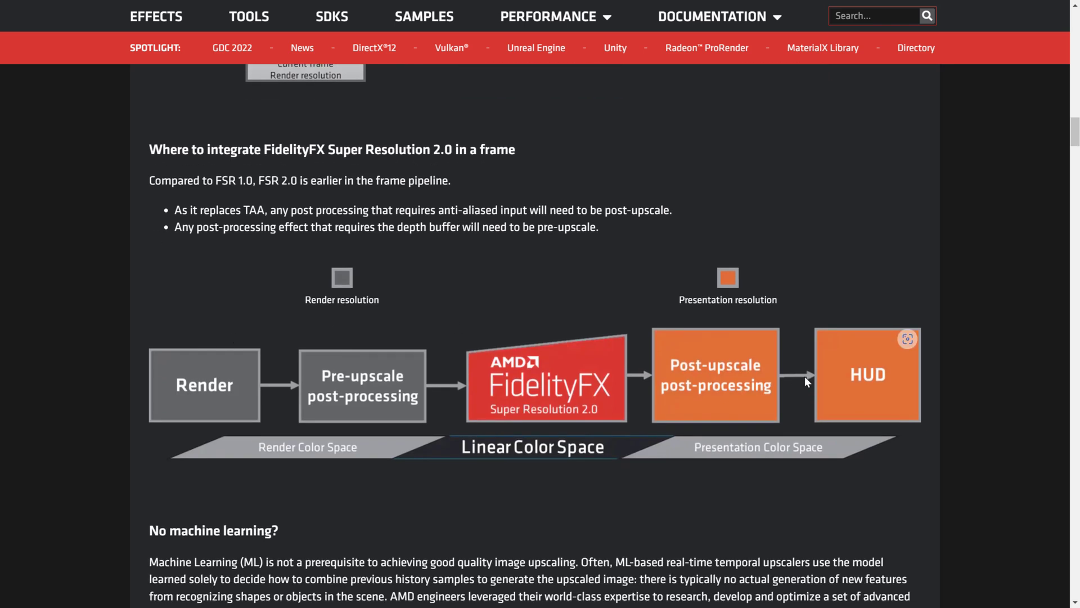
{"action": "scroll", "scroll_direction": "down", "scroll_amount": 3}
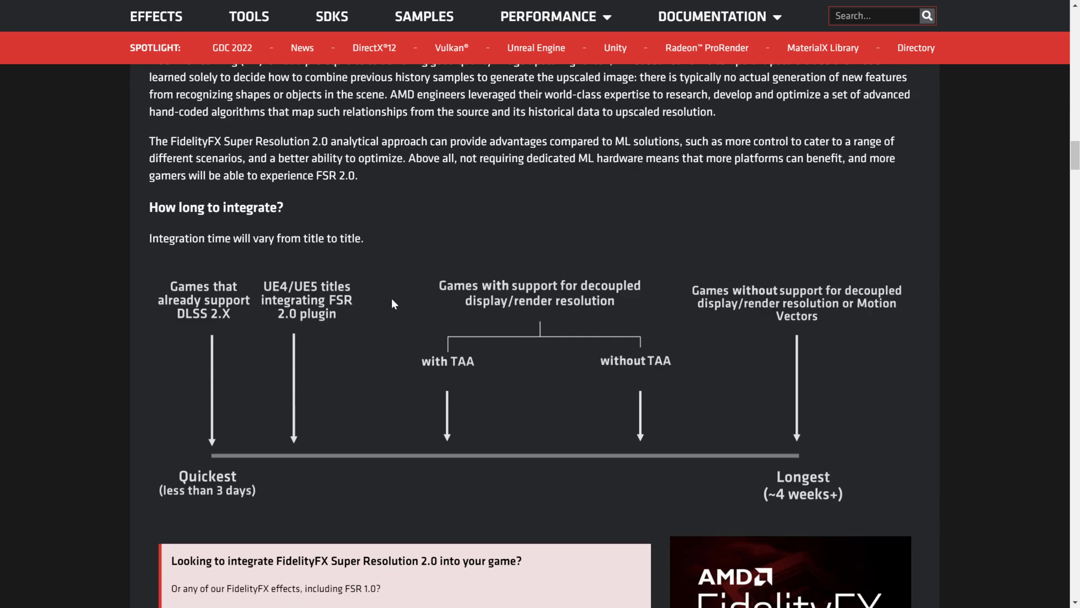
- Scroll past the quality-mode and overhead tables to the test system details and 'Comparison images'
{"action": "scroll", "scroll_direction": "down", "scroll_amount": 3}
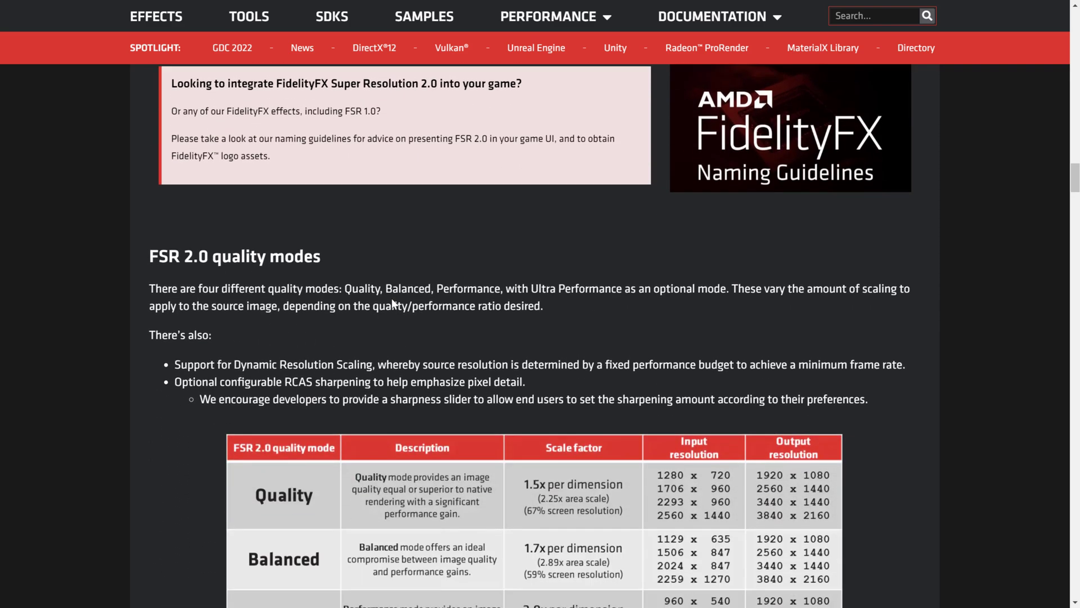
{"action": "scroll", "scroll_direction": "down", "scroll_amount": 3}
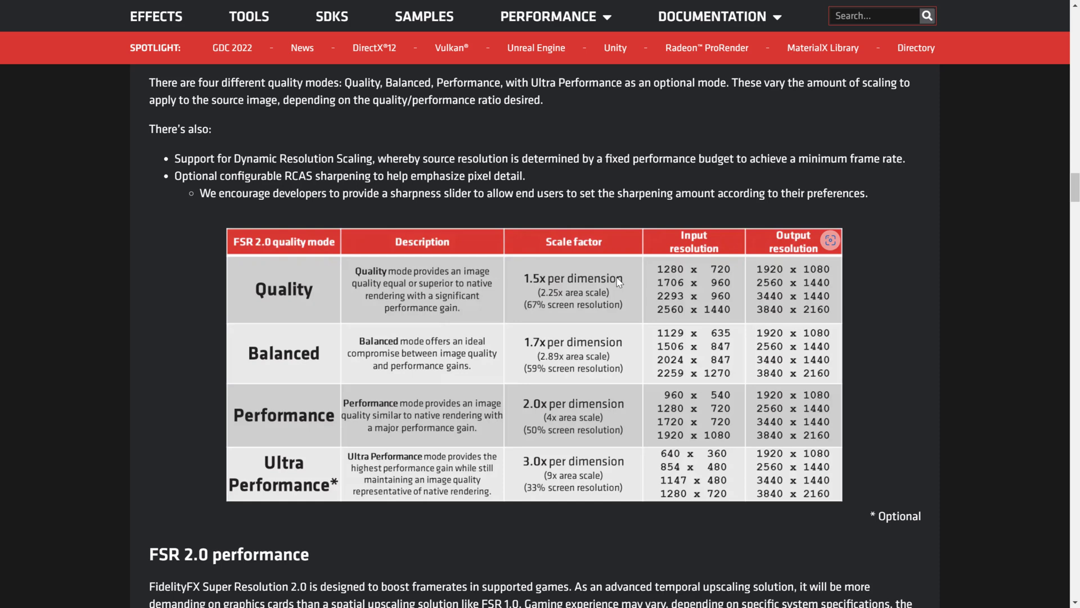
{"action": "scroll", "scroll_direction": "down", "scroll_amount": 3}
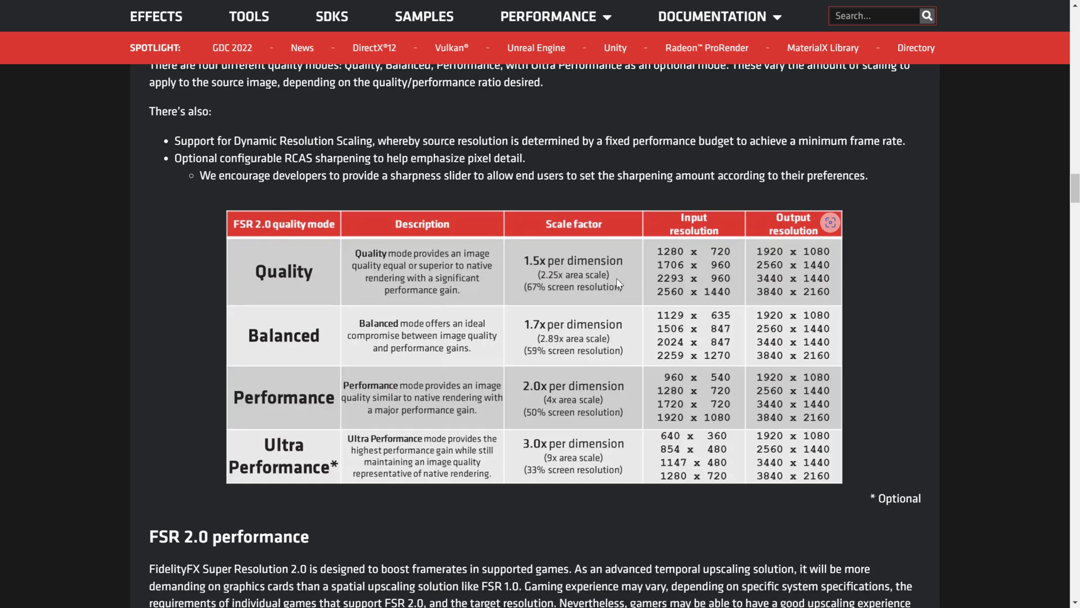
{"action": "scroll", "scroll_direction": "down", "scroll_amount": 3}
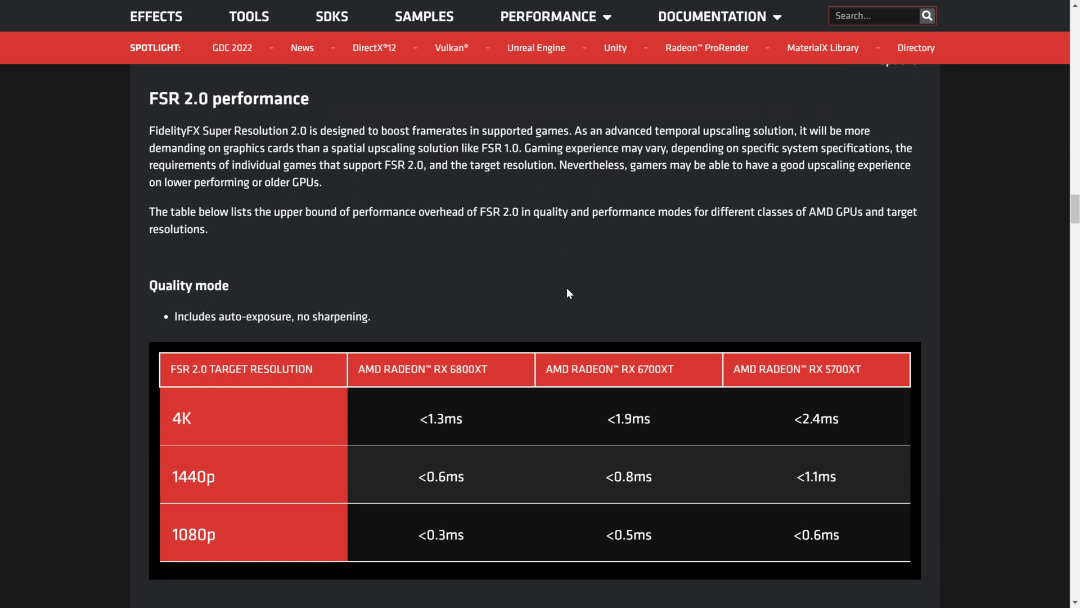
{"action": "scroll", "scroll_direction": "down", "scroll_amount": 3}
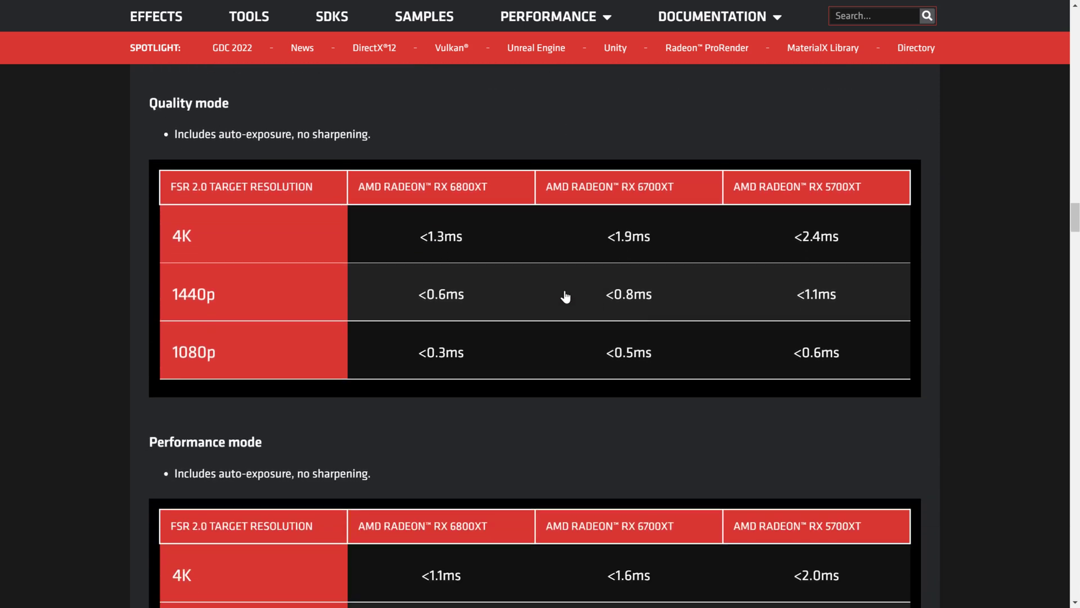
{"action": "scroll", "scroll_direction": "down", "scroll_amount": 3}
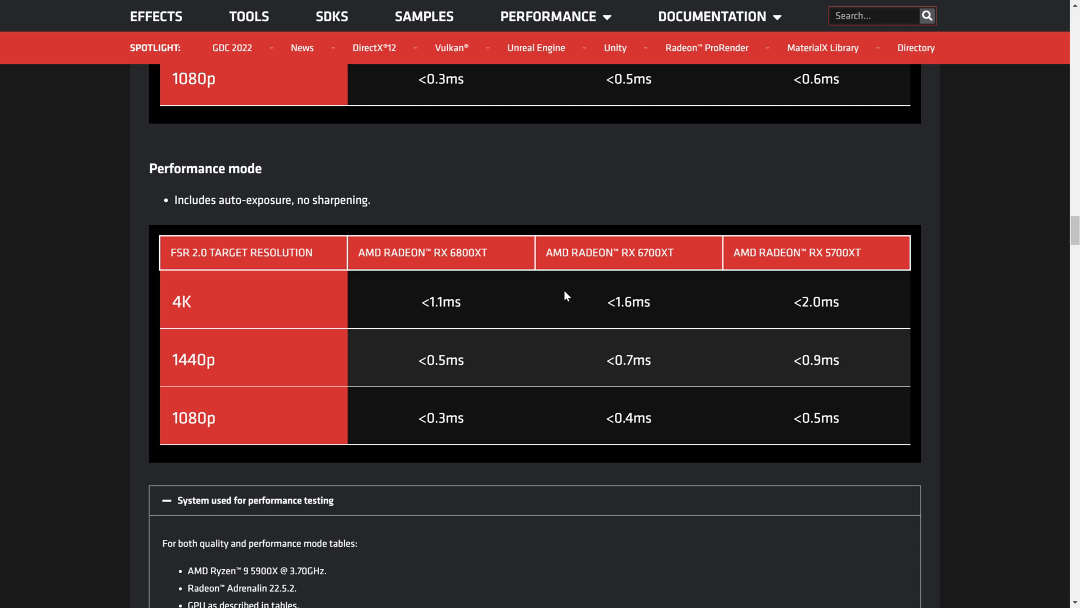
{"action": "mouse_move", "coordinate": [523, 347]}
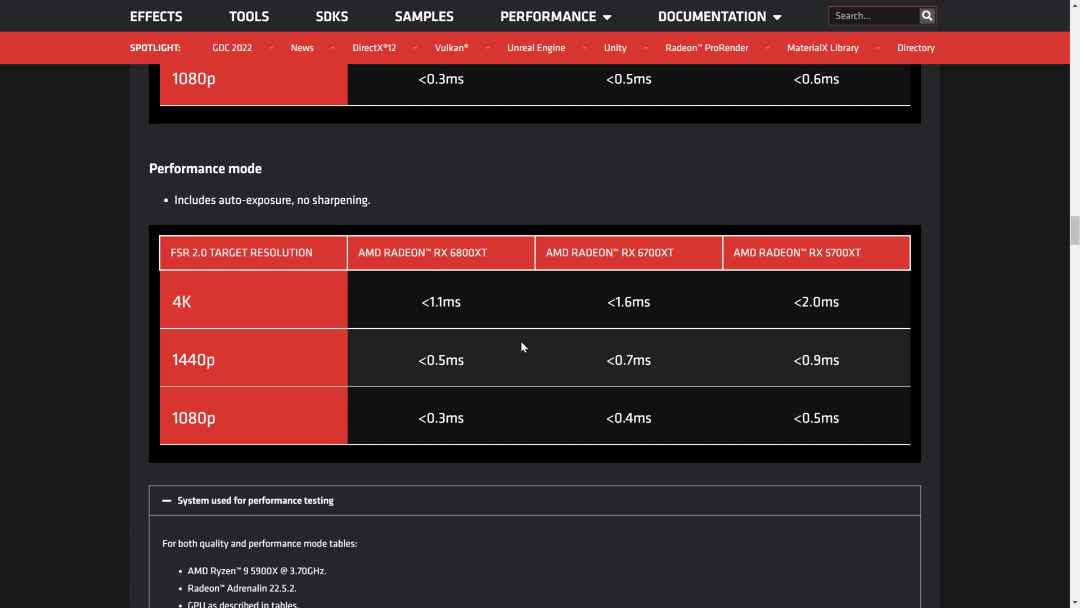
{"action": "scroll", "scroll_direction": "down", "scroll_amount": 3}
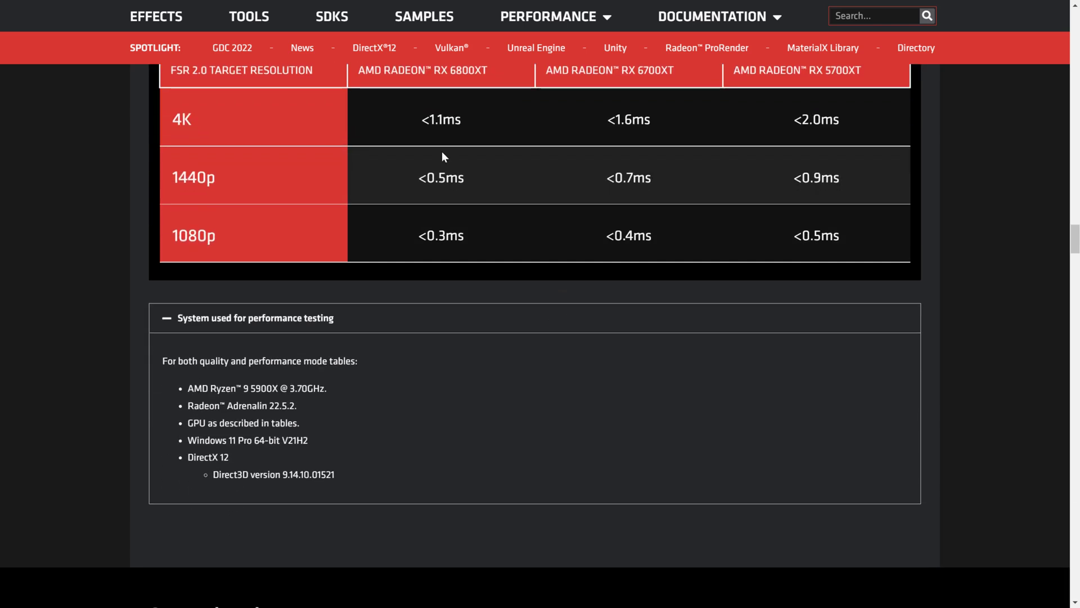
{"action": "scroll", "scroll_direction": "down", "scroll_amount": 3}
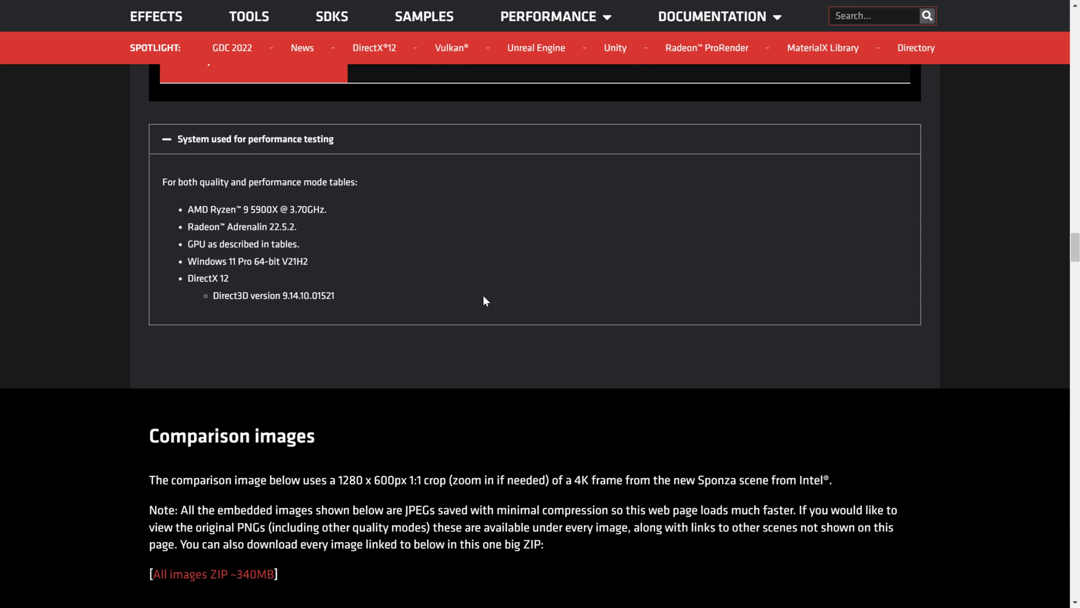
- Slide the Sponza Native vs FSR2 Quality comparison fully each way
{"action": "scroll", "scroll_direction": "down", "scroll_amount": 3}
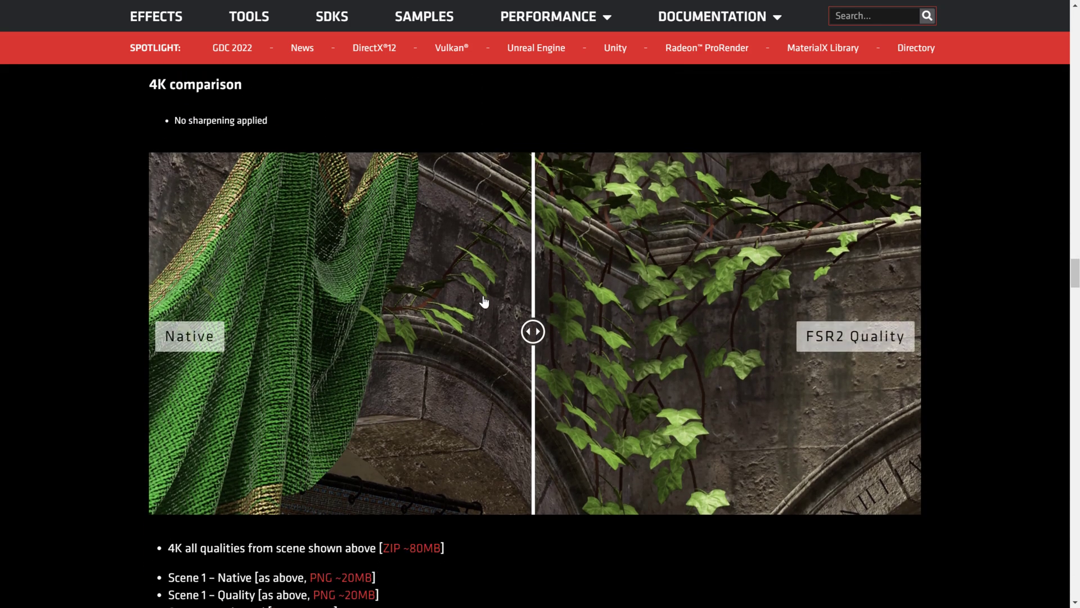
{"action": "scroll", "scroll_direction": "down", "scroll_amount": 3}
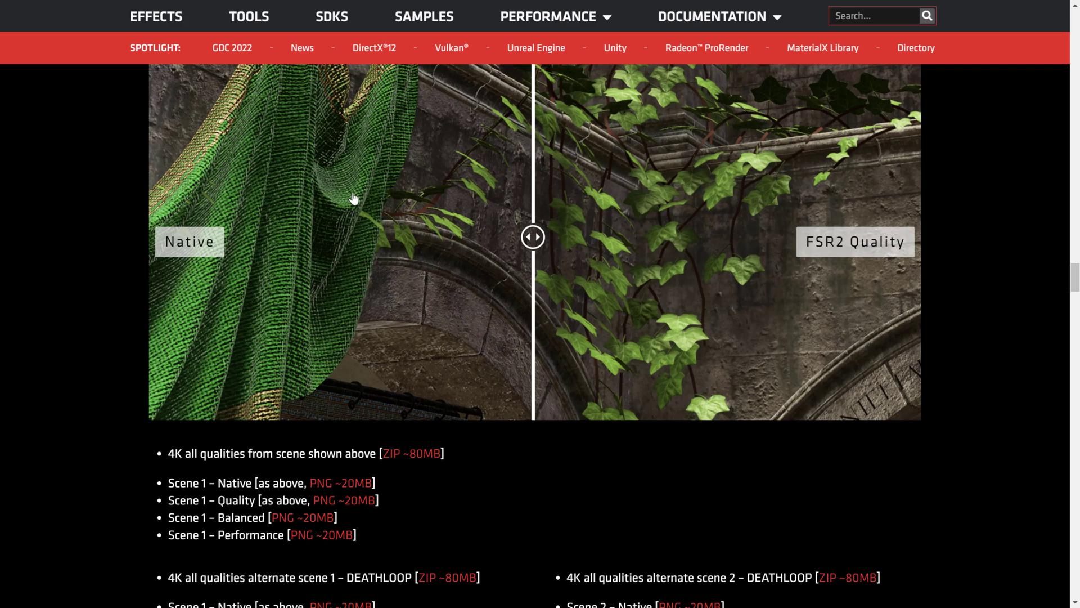
{"action": "left_click_drag", "start_coordinate": [533, 236], "coordinate": [700, 236]}
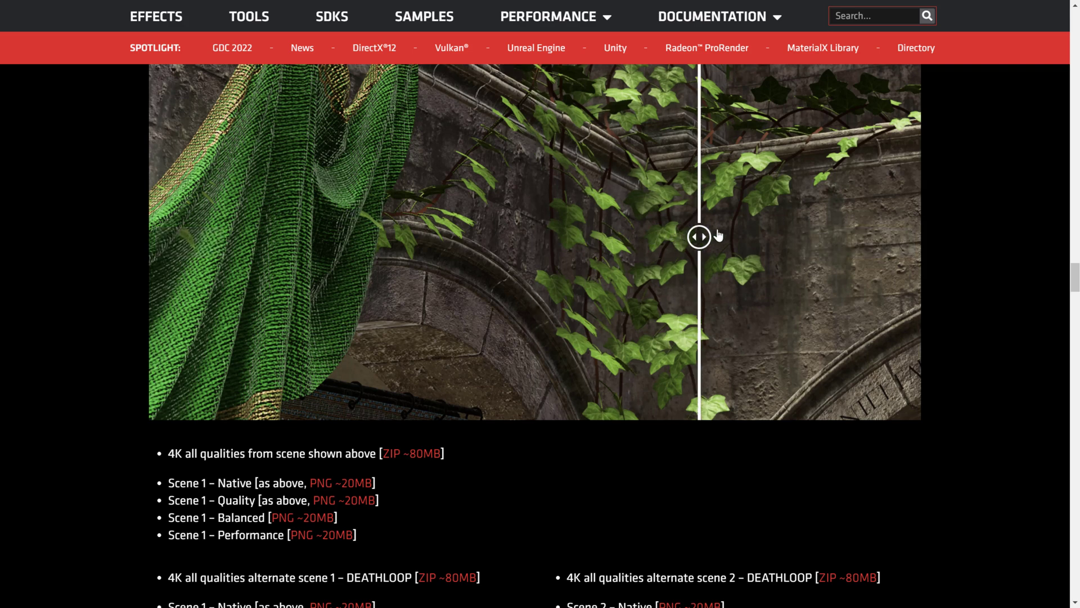
{"action": "left_click_drag", "start_coordinate": [699, 236], "coordinate": [920, 236]}
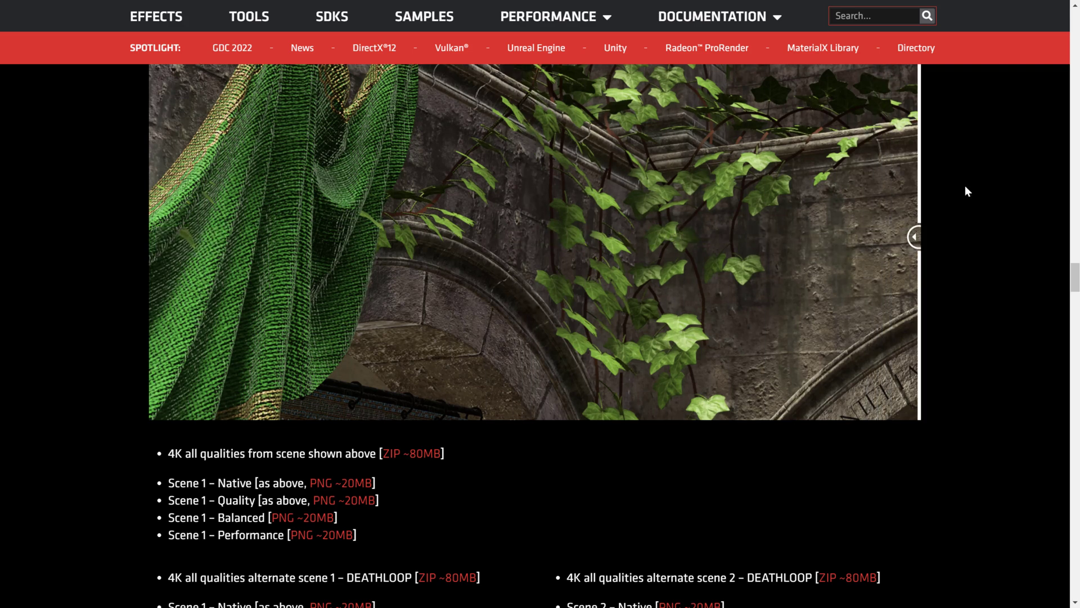
{"action": "left_click_drag", "start_coordinate": [913, 236], "coordinate": [332, 236]}
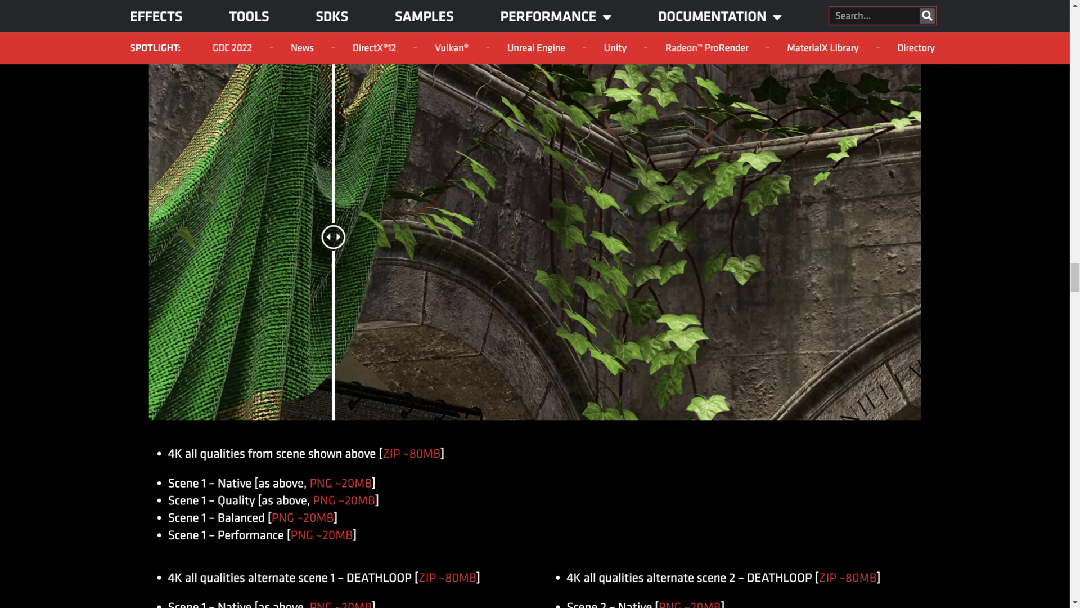
- Slide the DEATHLOOP Native vs FSR2 Quality comparison, then scroll to the FSR 2.0 preview video
{"action": "scroll", "scroll_direction": "down", "scroll_amount": 3}
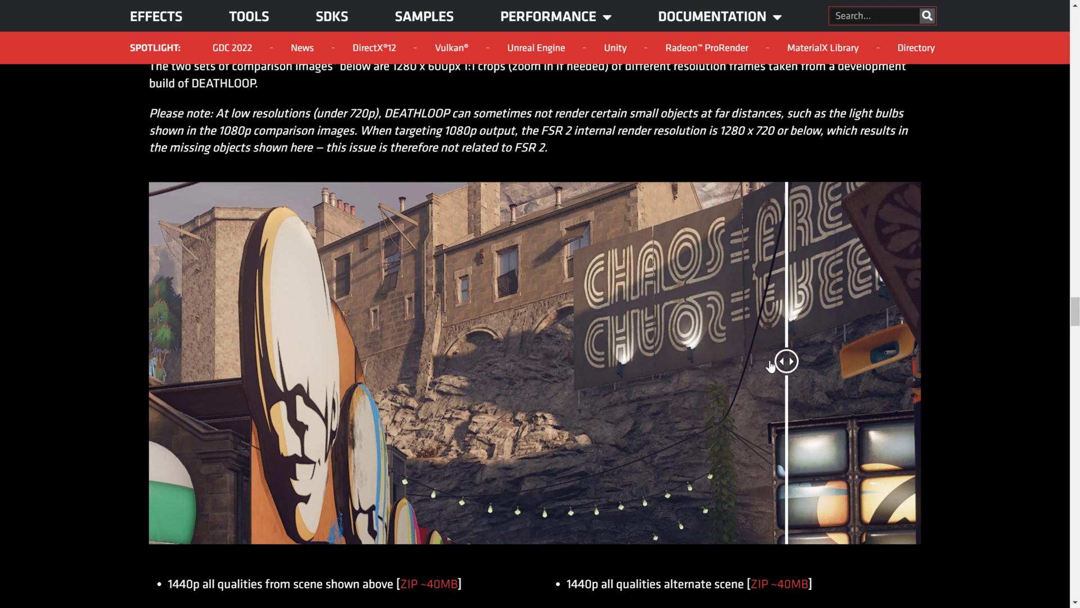
{"action": "left_click_drag", "start_coordinate": [786, 360], "coordinate": [862, 360]}
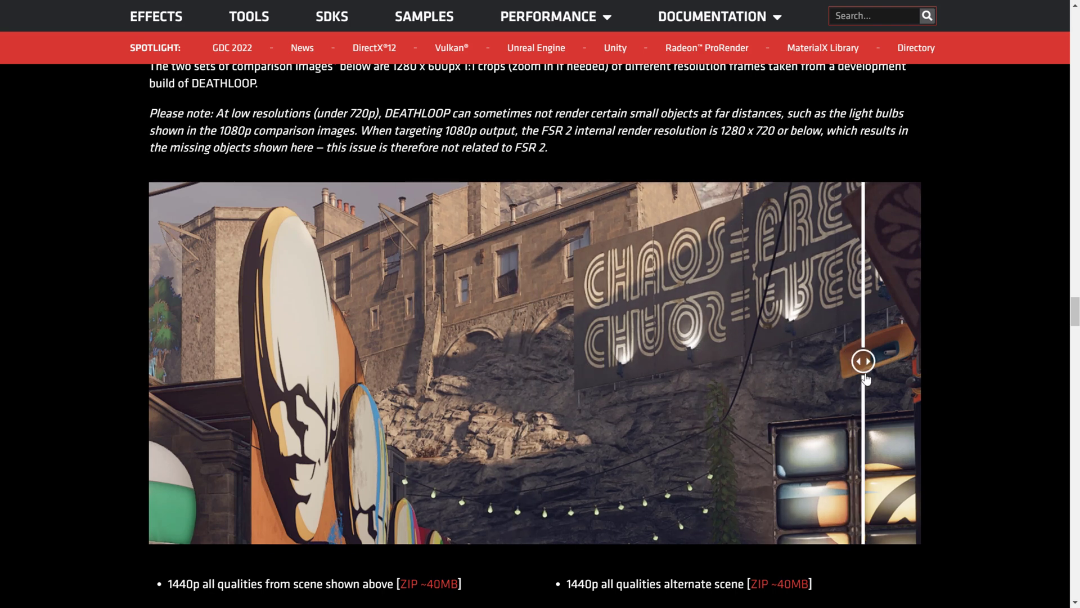
{"action": "left_click_drag", "start_coordinate": [863, 360], "coordinate": [289, 360]}
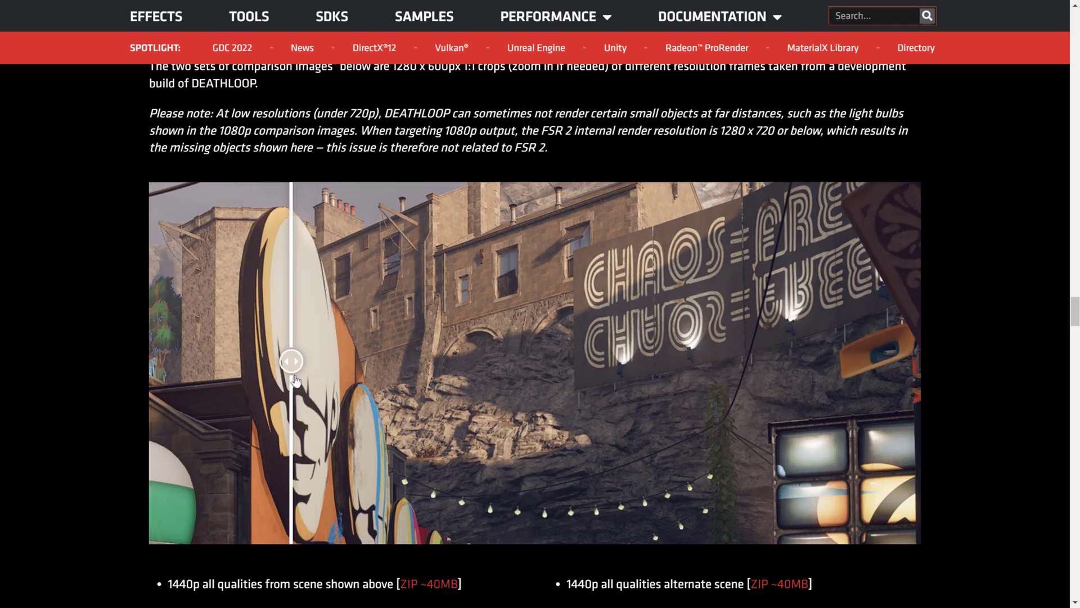
{"action": "left_click_drag", "start_coordinate": [290, 360], "coordinate": [347, 360]}
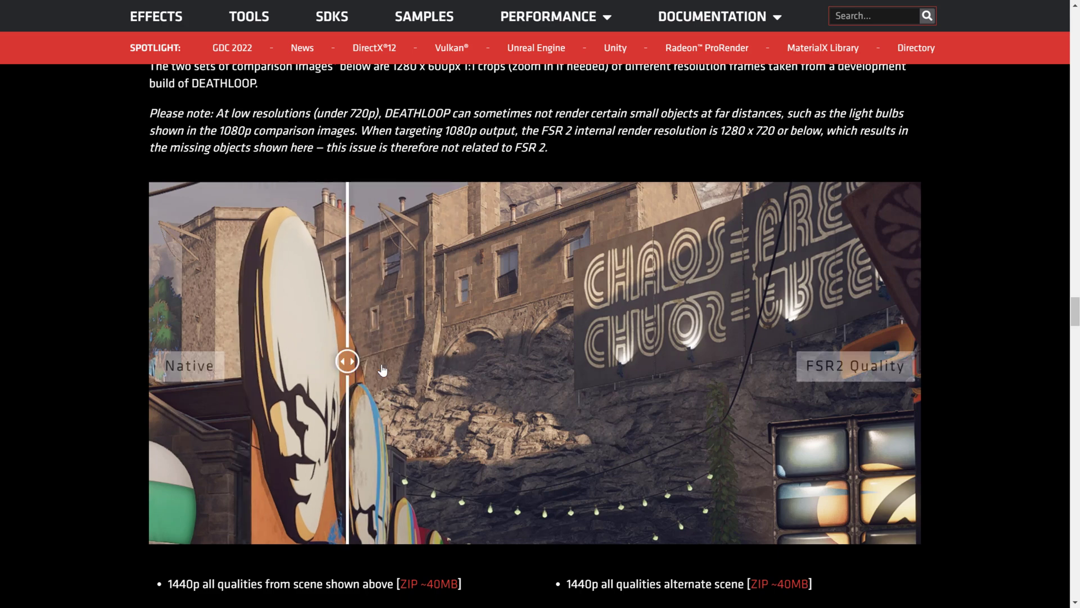
{"action": "scroll", "scroll_direction": "down", "scroll_amount": 3}
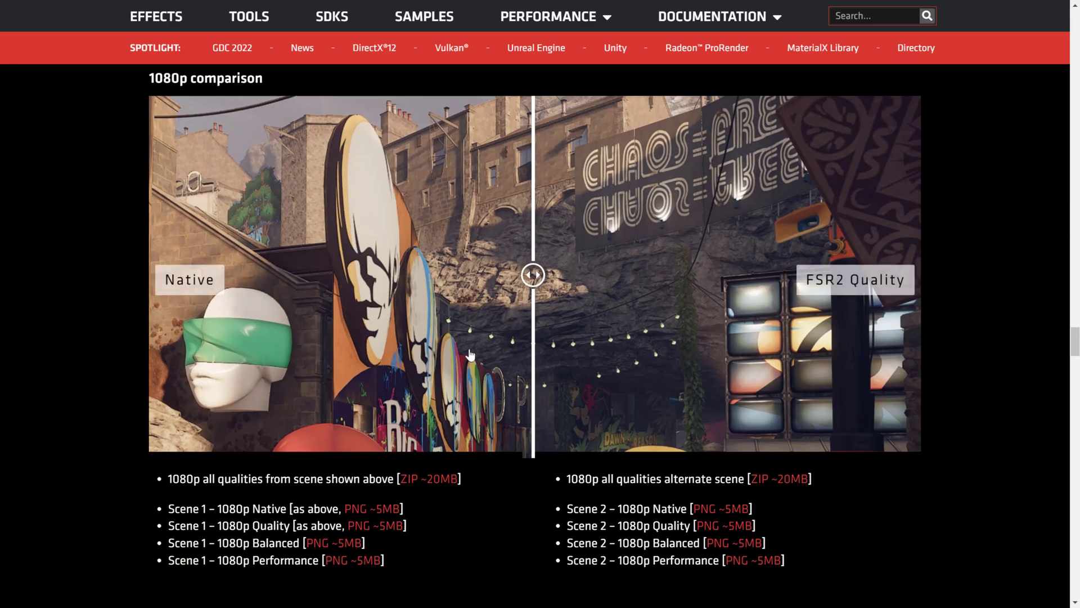
{"action": "scroll", "scroll_direction": "down", "scroll_amount": 3}
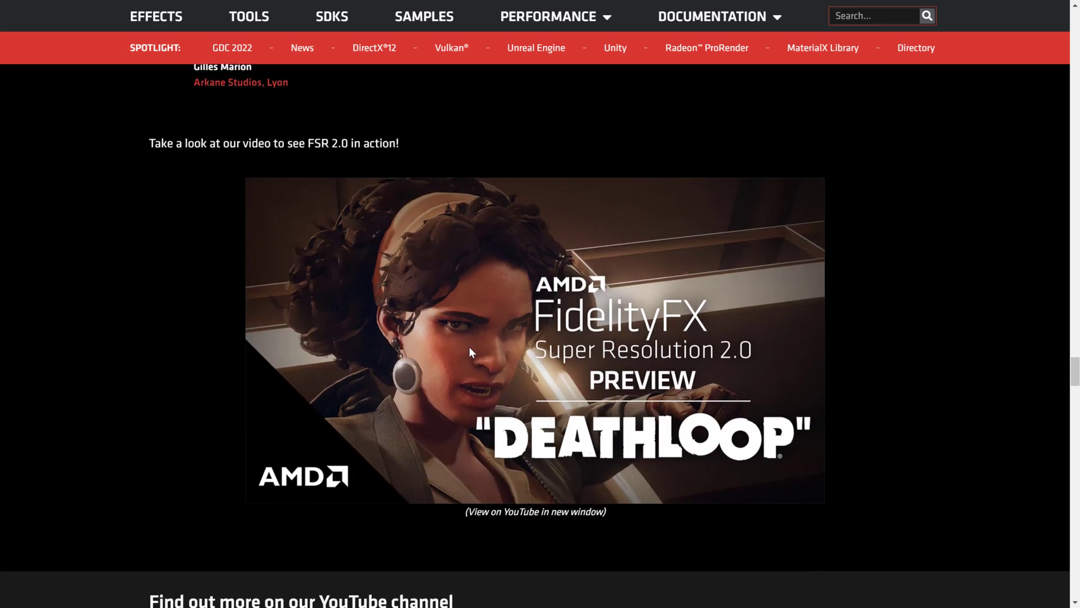
{"action": "scroll", "scroll_direction": "down", "scroll_amount": 3}
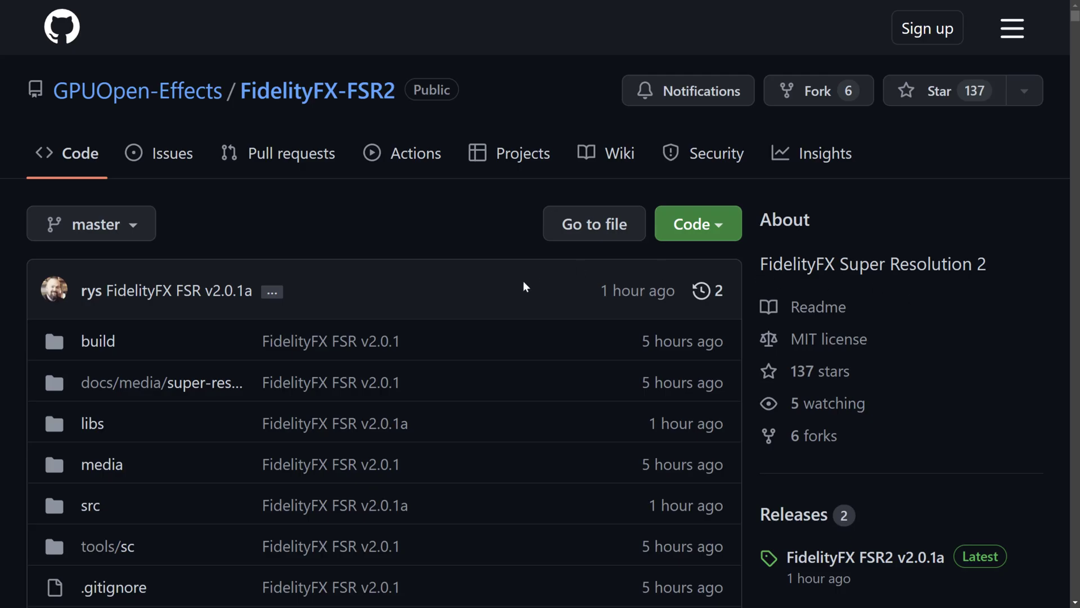
- Scroll the FidelityFX-FSR2 repository page down through the README table of contents
{"action": "scroll", "scroll_direction": "down", "scroll_amount": 3}
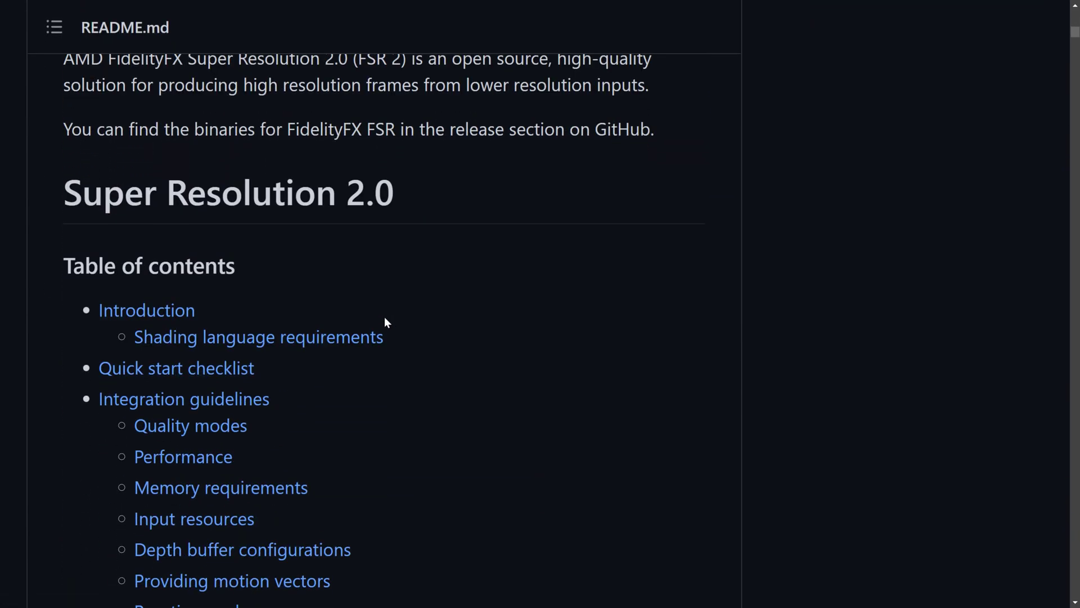
{"action": "scroll", "scroll_direction": "down", "scroll_amount": 3}
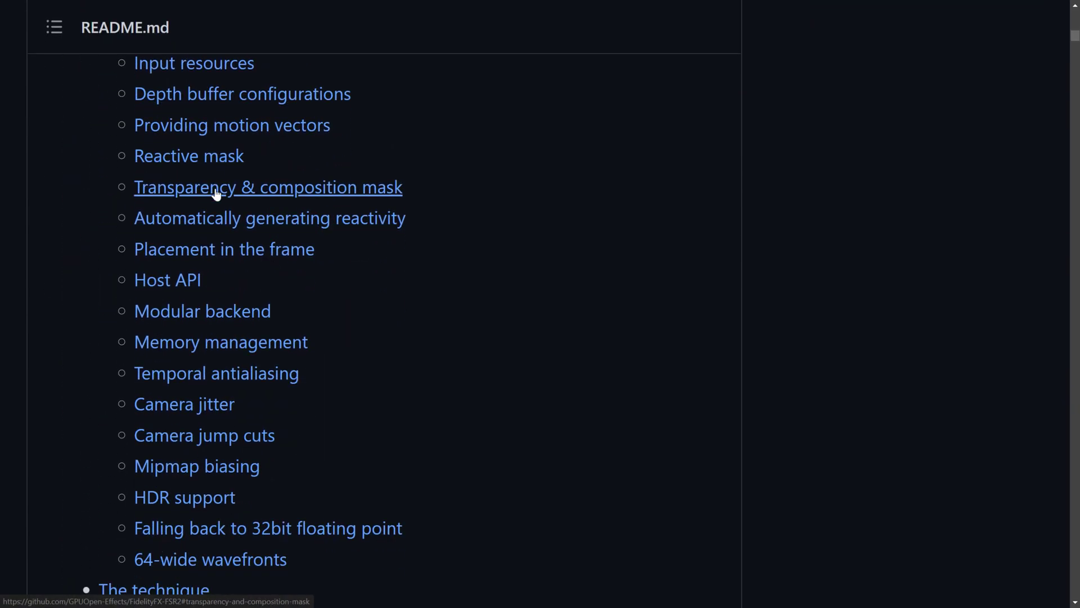
{"action": "scroll", "scroll_direction": "down", "scroll_amount": 3}
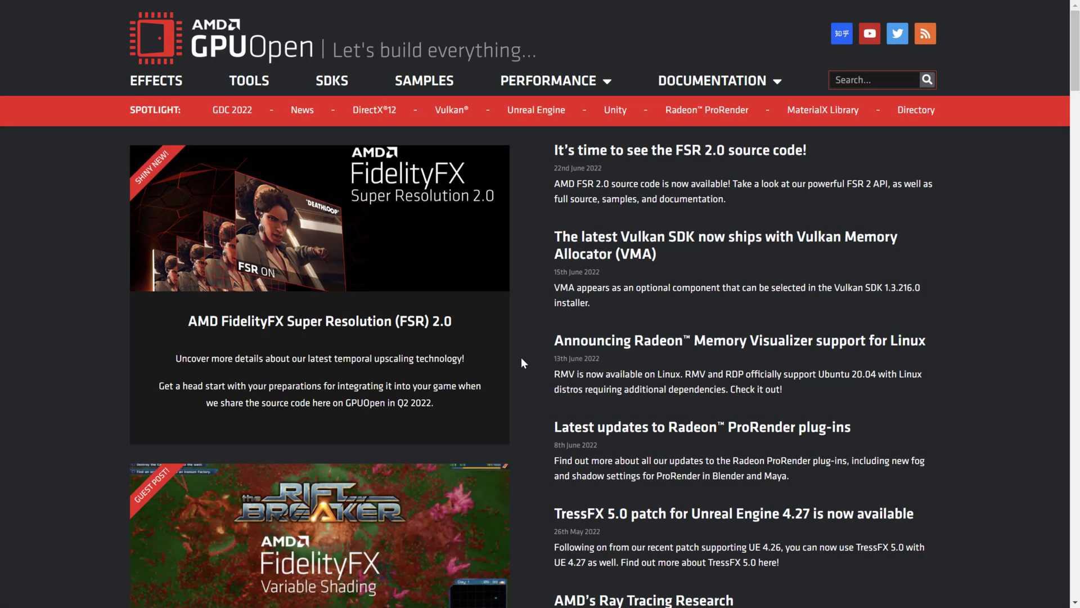
- Scroll the GPUOpen FSR 2.0 page to its v2.0.1 Download buttons and back up
{"action": "scroll", "scroll_direction": "down", "scroll_amount": 3}
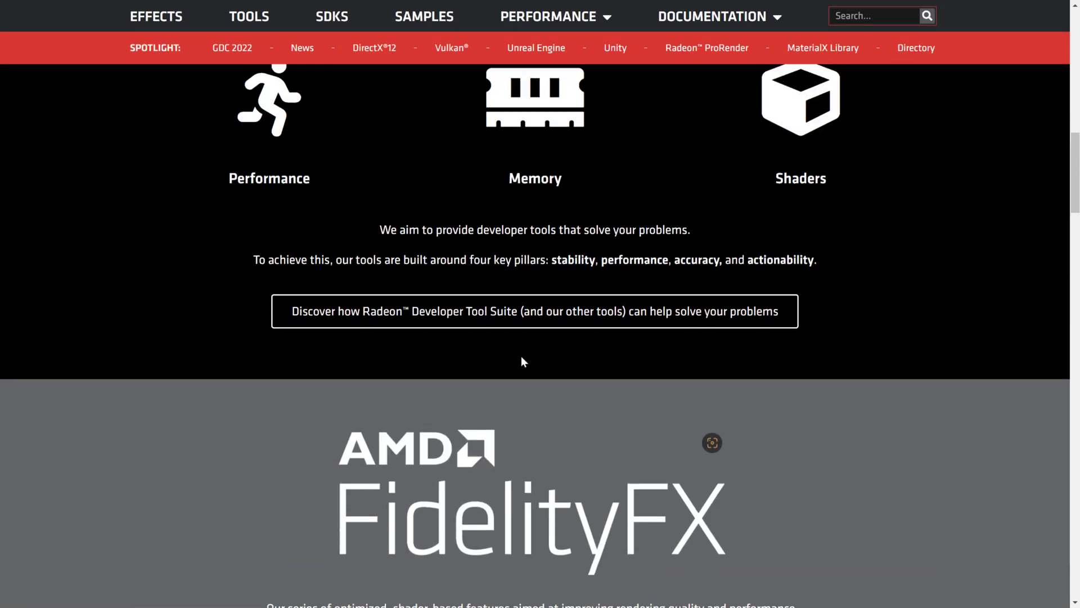
{"action": "scroll", "scroll_direction": "up", "scroll_amount": 3}
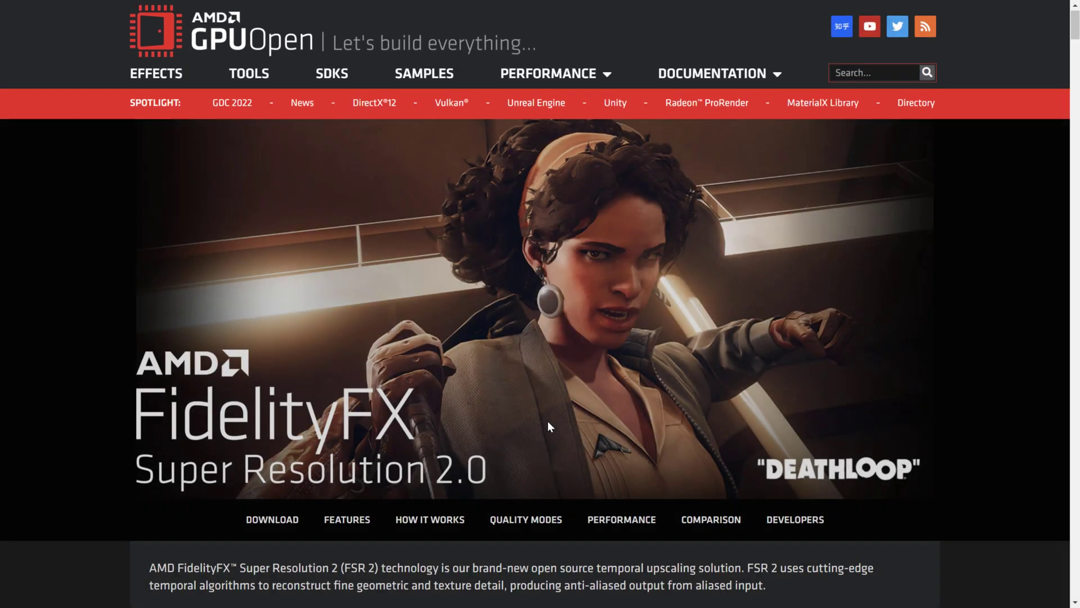
{"action": "scroll", "scroll_direction": "down", "scroll_amount": 3}
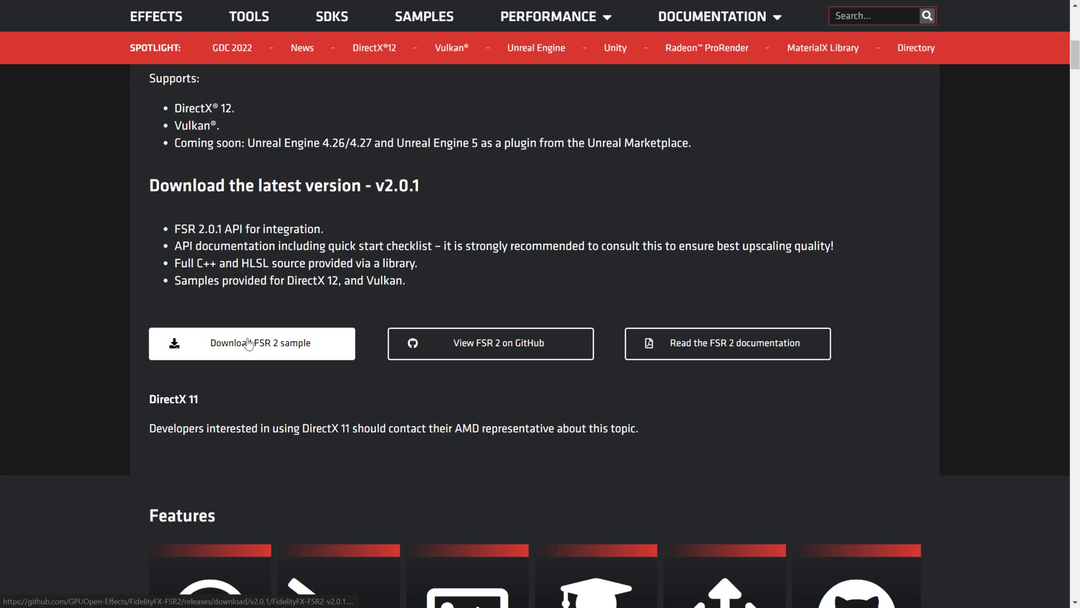
{"action": "mouse_move", "coordinate": [310, 335]}
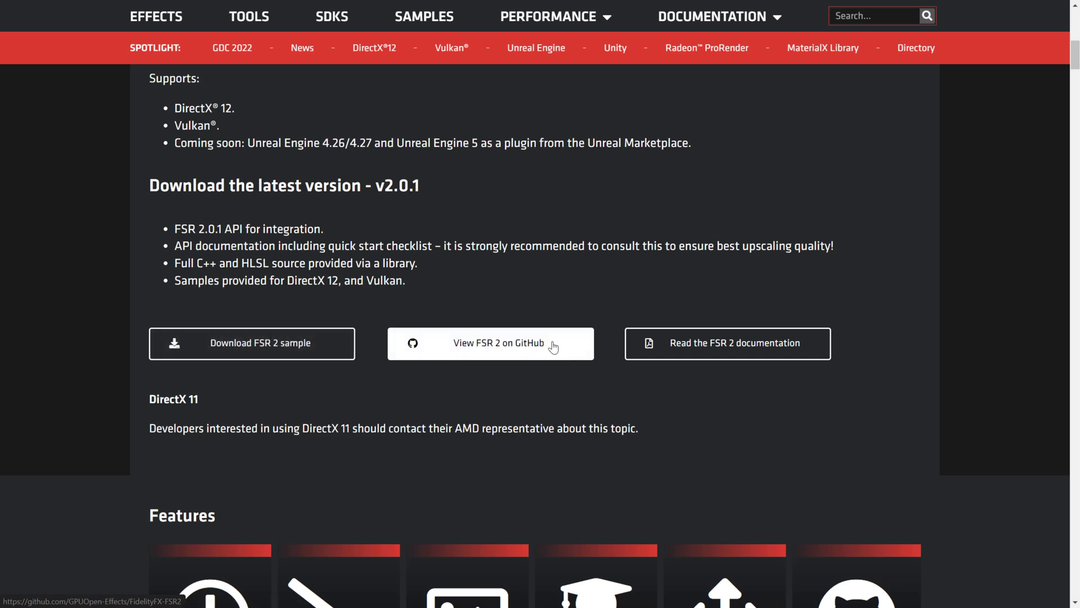
{"action": "mouse_move", "coordinate": [842, 337]}
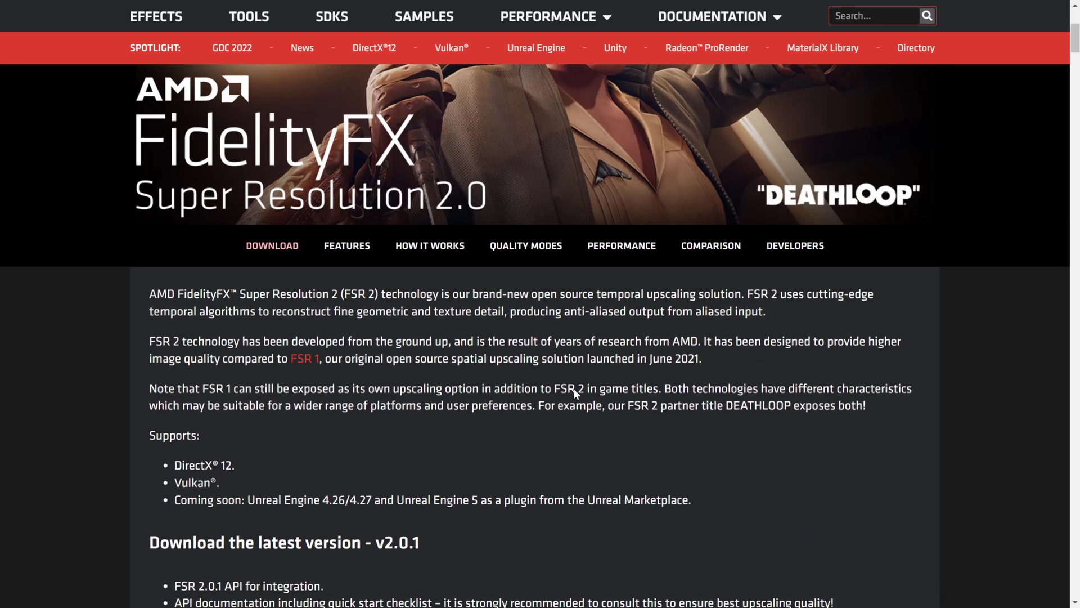
{"action": "scroll", "scroll_direction": "down", "scroll_amount": 3}
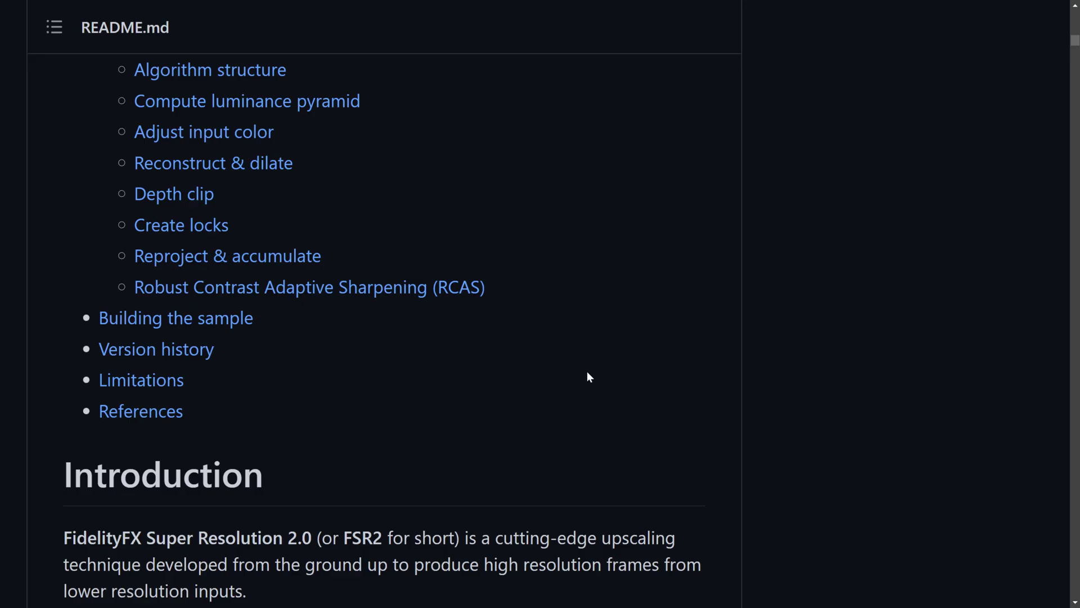
- Scroll the README through Introduction, Quick start, Input resources and Exposure to Host API
{"action": "scroll", "scroll_direction": "down", "scroll_amount": 3}
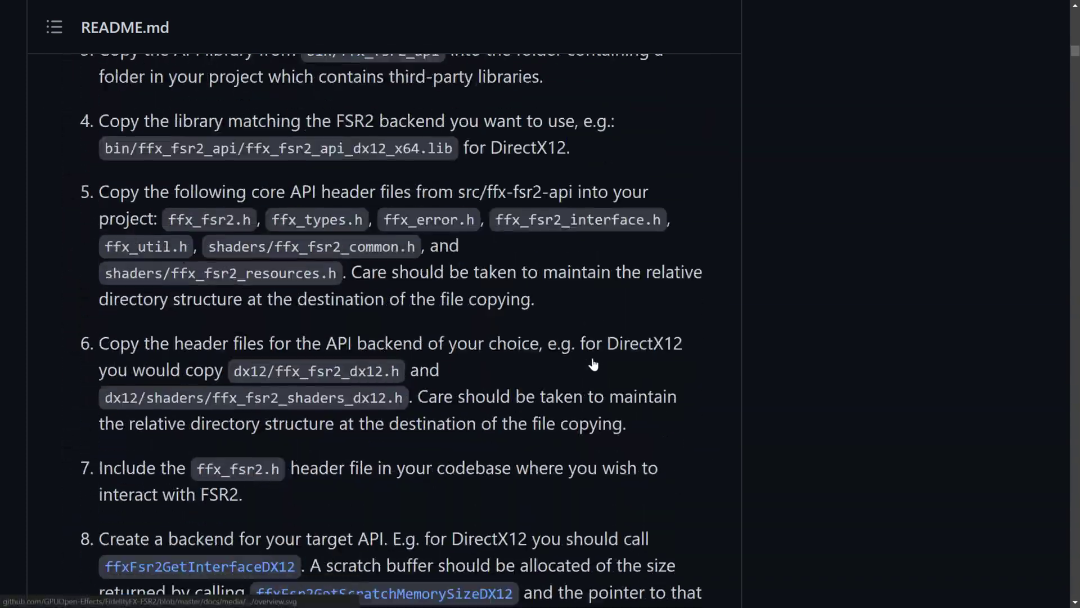
{"action": "scroll", "scroll_direction": "down", "scroll_amount": 3}
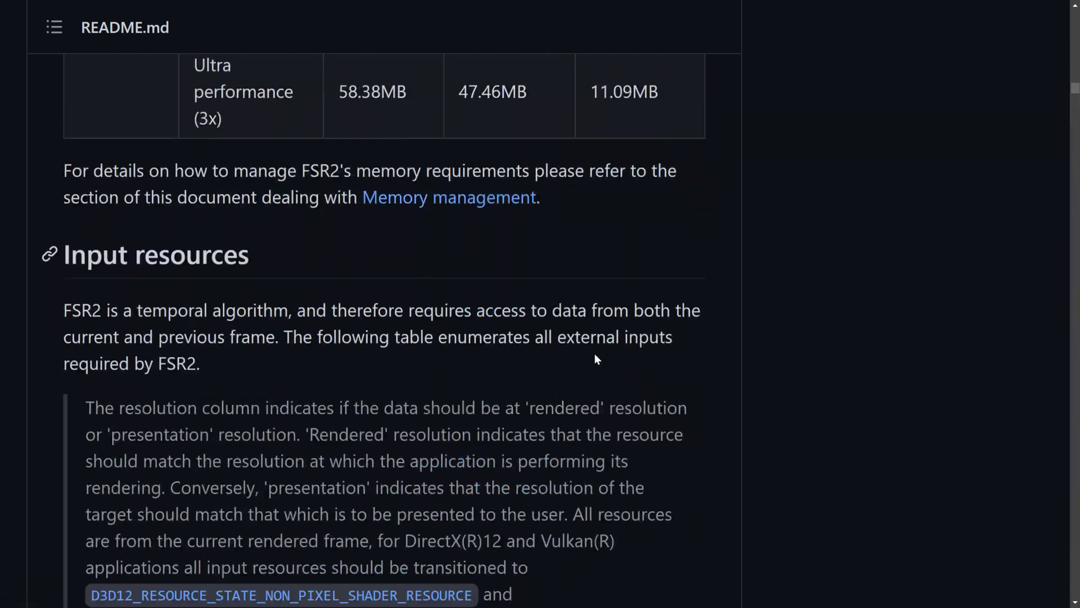
{"action": "scroll", "scroll_direction": "down", "scroll_amount": 3}
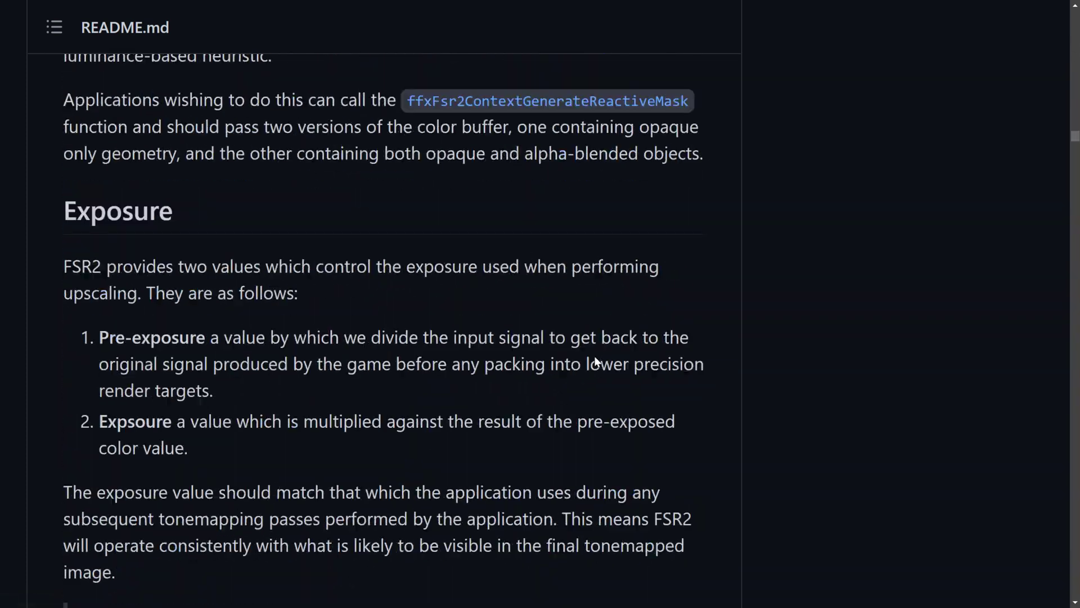
{"action": "scroll", "scroll_direction": "down", "scroll_amount": 3}
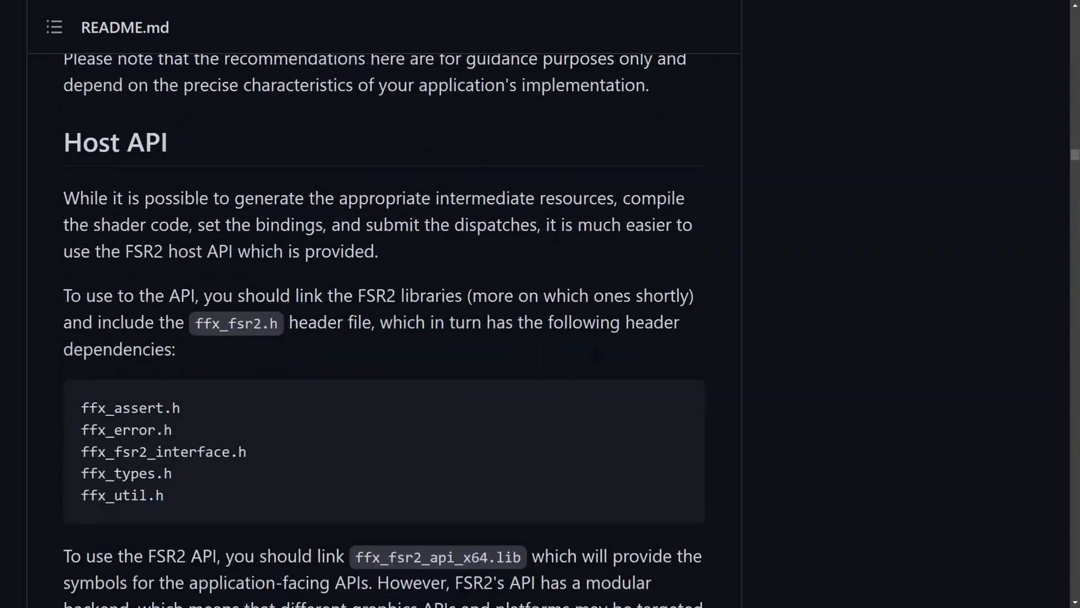